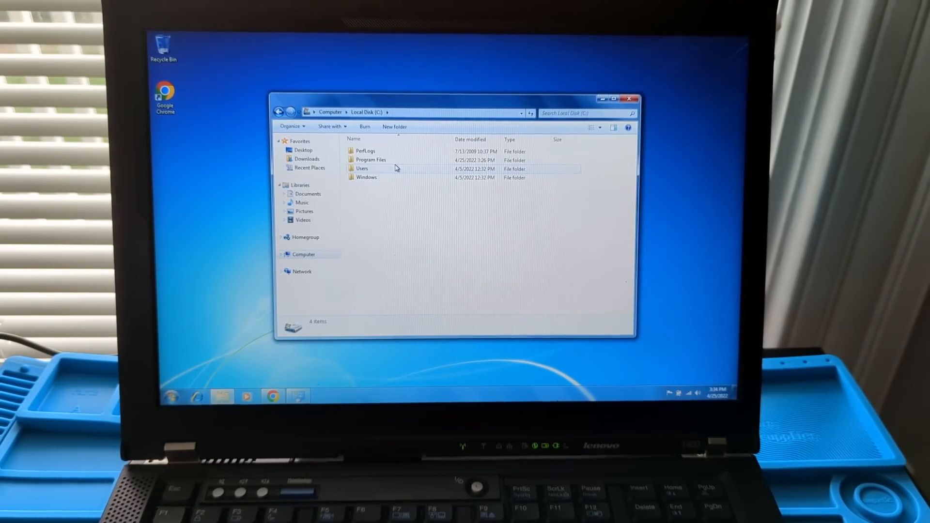
# Browse into C:\Users and the user's profile folder with its standard subfolders.
pyautogui.doubleClick(362, 168)
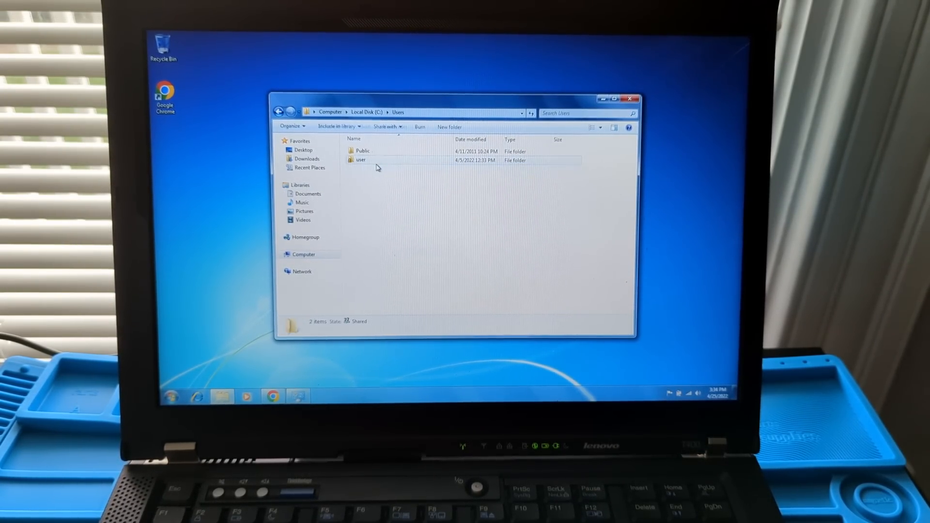
pyautogui.doubleClick(361, 160)
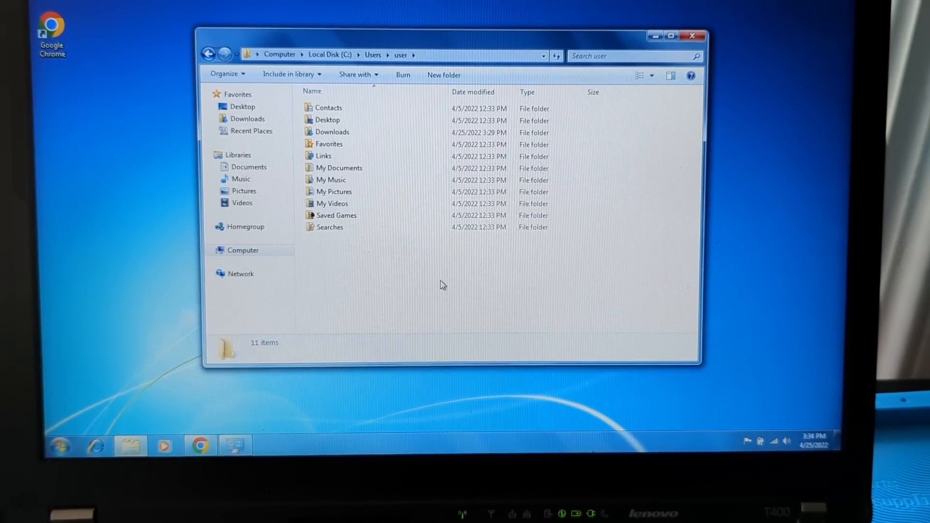
pyautogui.moveTo(425, 297)
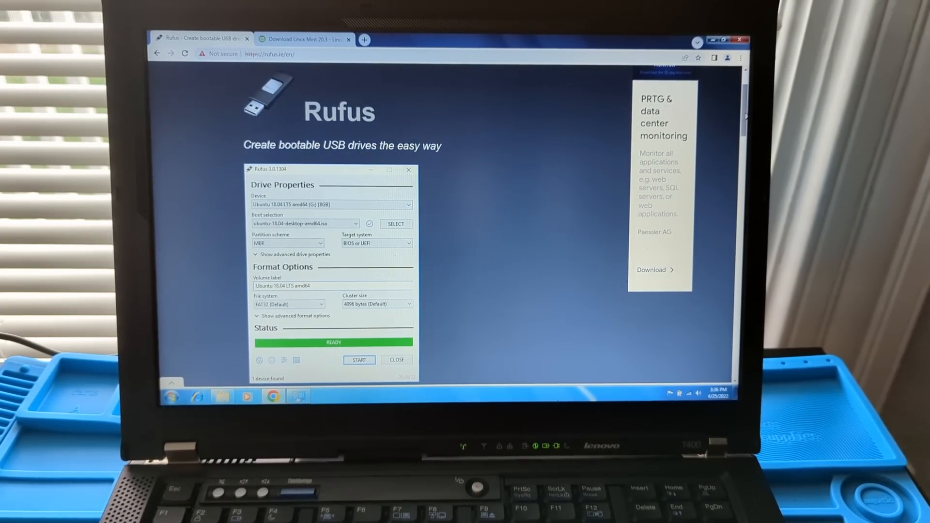
# Reach the Rufus 3.18 download link, then return to the Linux Mint 20.3 "Una" page.
pyautogui.scroll(-3)
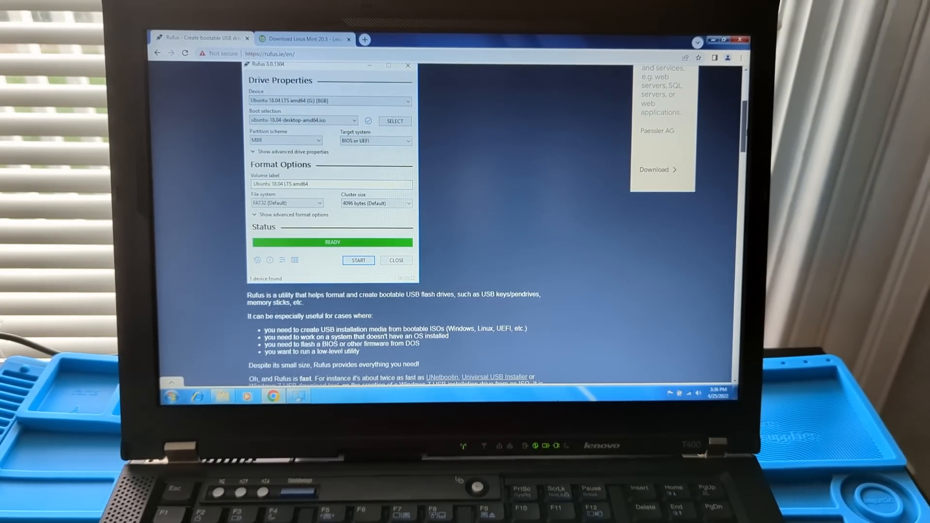
pyautogui.scroll(-3)
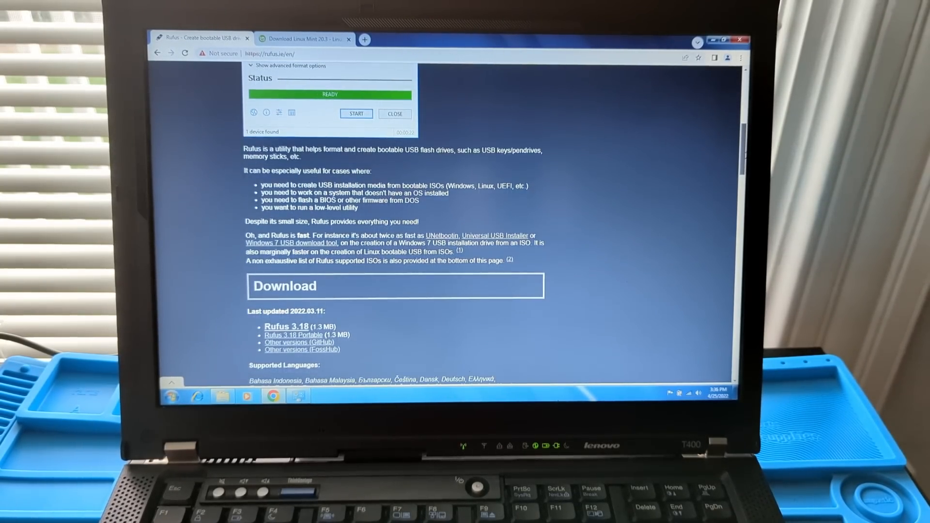
pyautogui.scroll(-3)
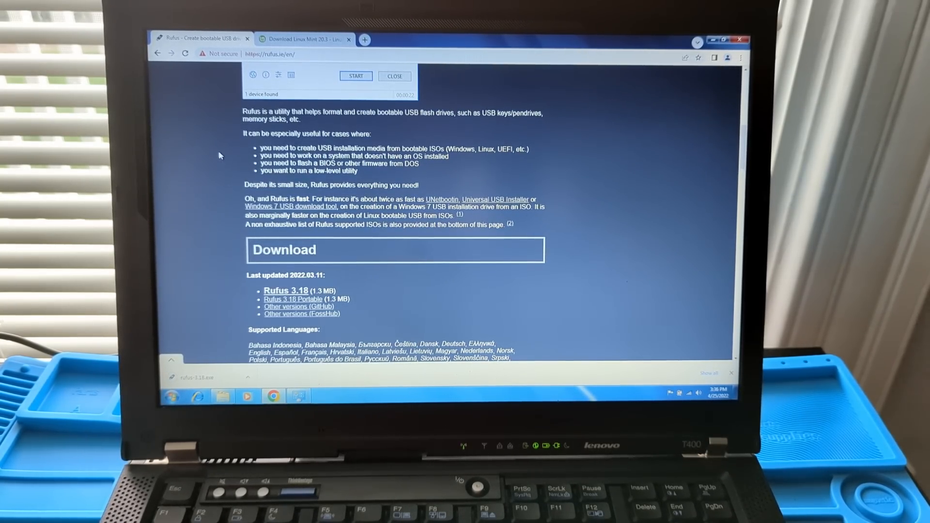
pyautogui.click(303, 38)
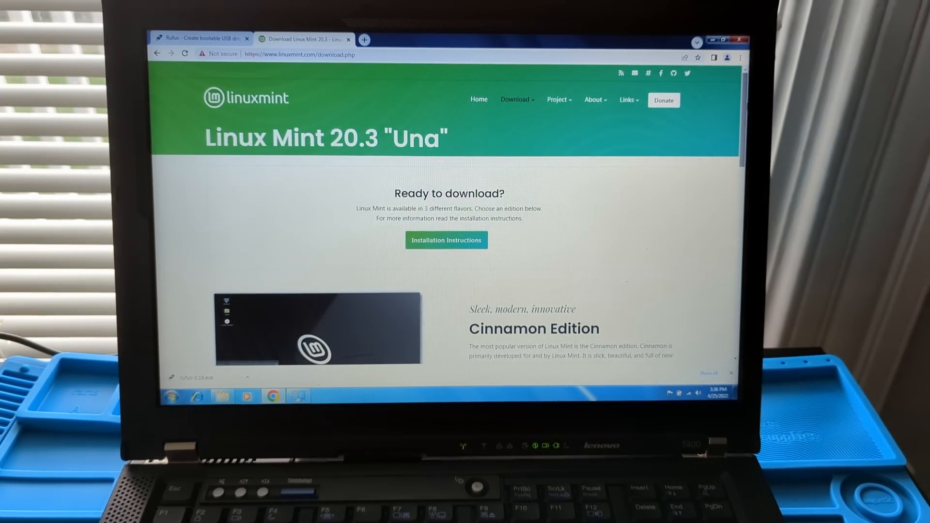
# Choose the Cinnamon Edition download and reach its 64-bit mirrors table.
pyautogui.scroll(-3)
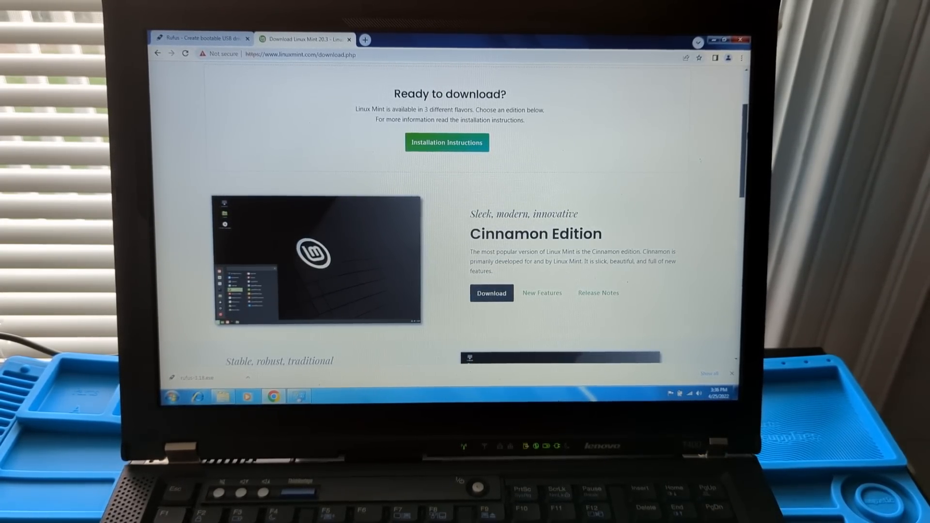
pyautogui.scroll(-3)
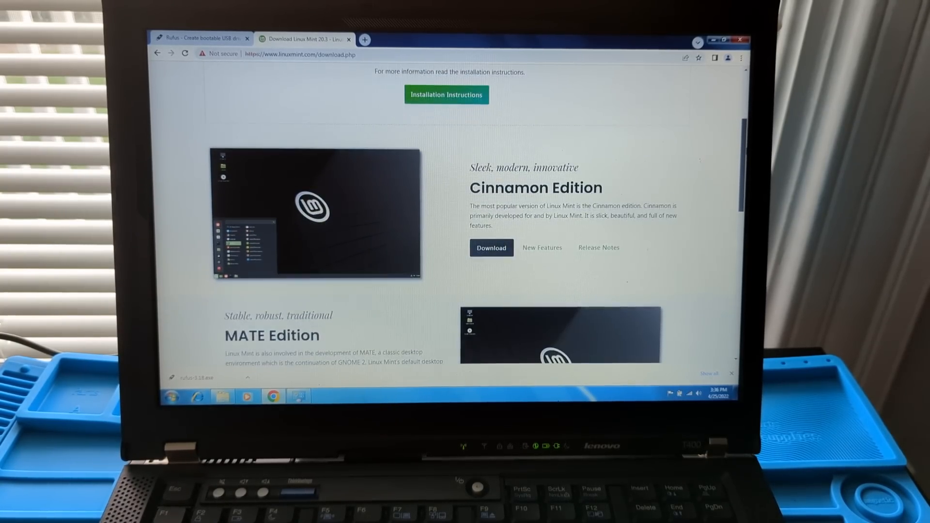
pyautogui.scroll(-3)
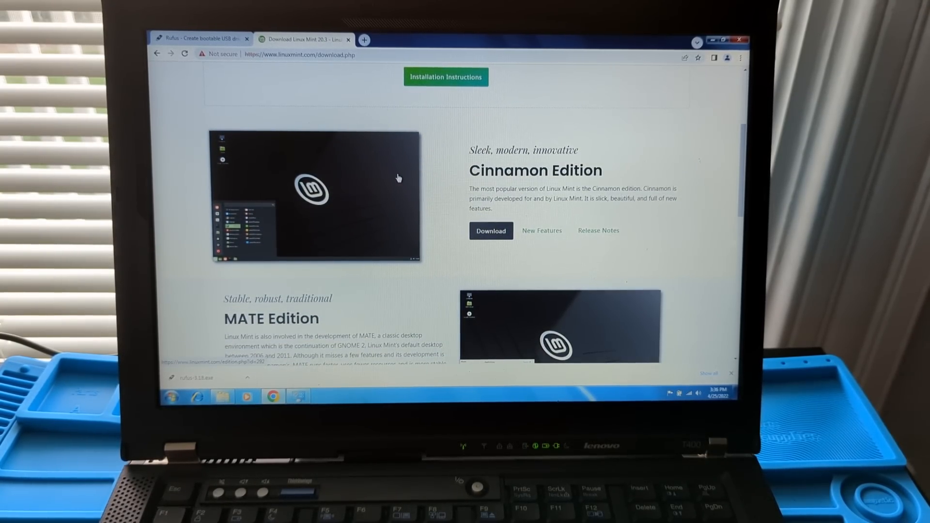
pyautogui.click(490, 230)
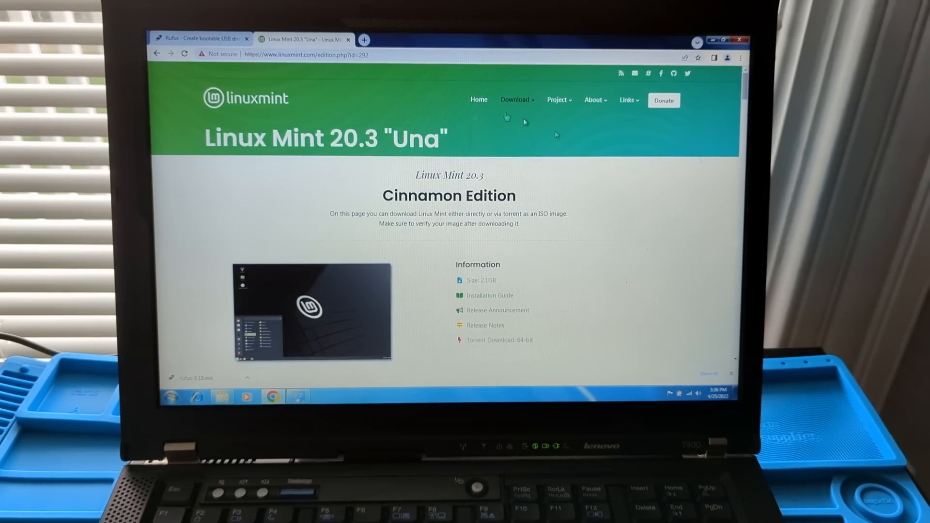
pyautogui.scroll(-3)
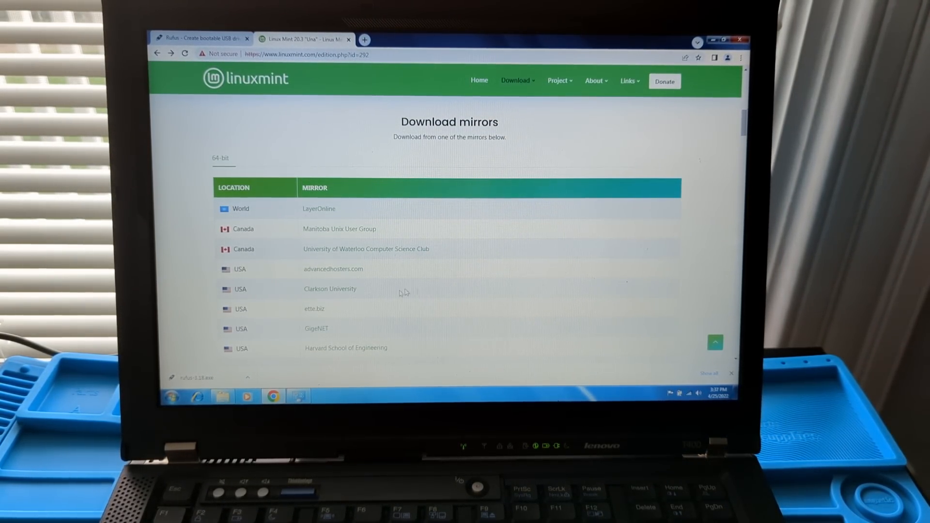
pyautogui.moveTo(260, 271)
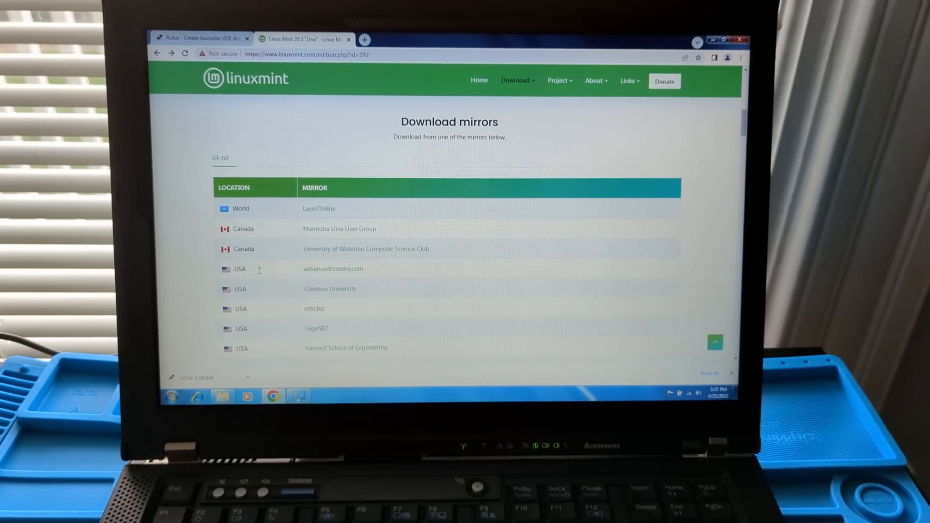
pyautogui.moveTo(332, 268)
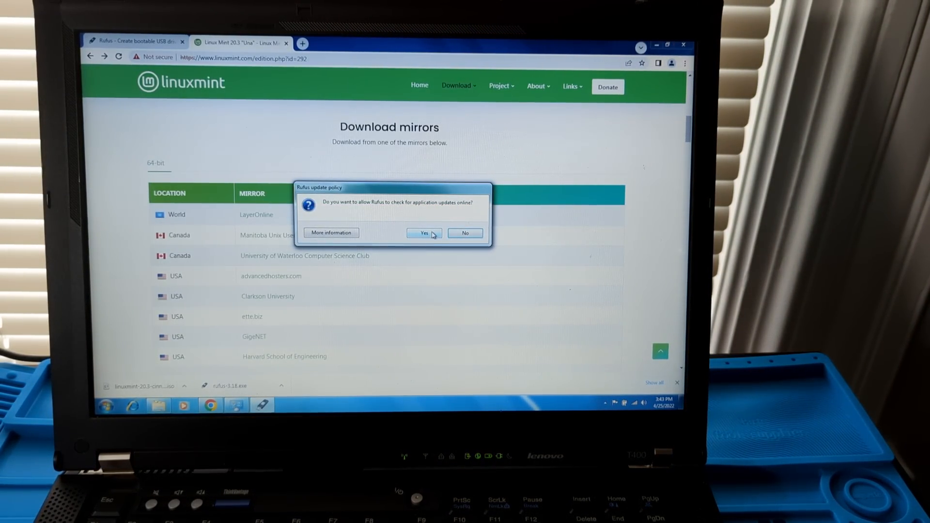
# Allow Rufus update checks and load linuxmint-20.3-cinnamon-64bit.iso as the boot image.
pyautogui.click(423, 233)
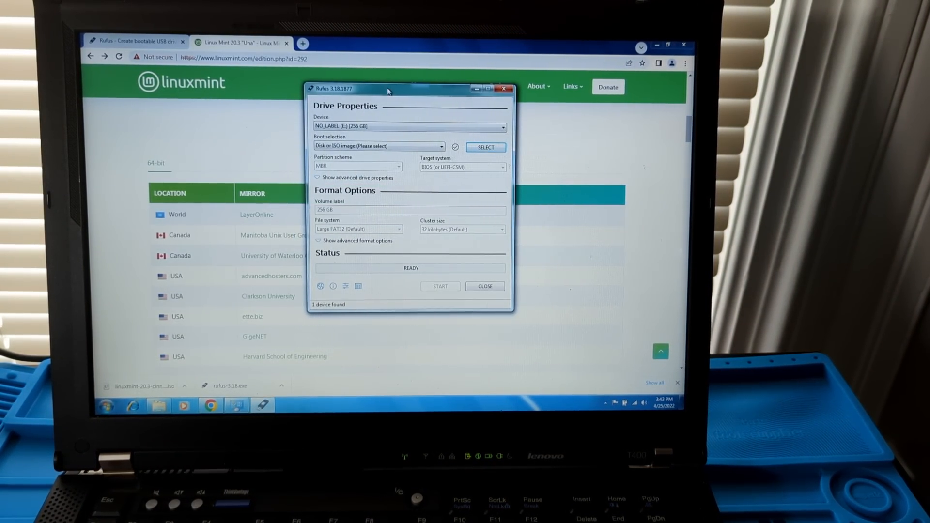
pyautogui.click(501, 126)
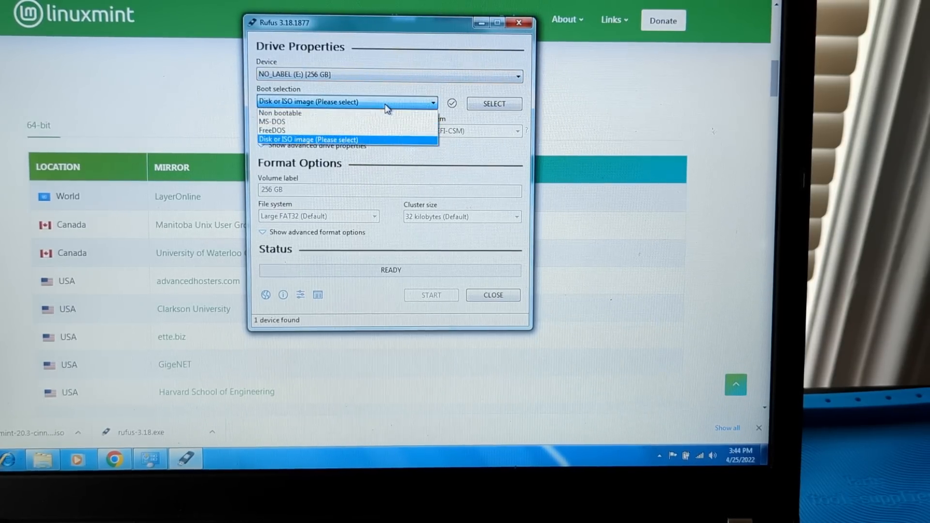
pyautogui.click(346, 139)
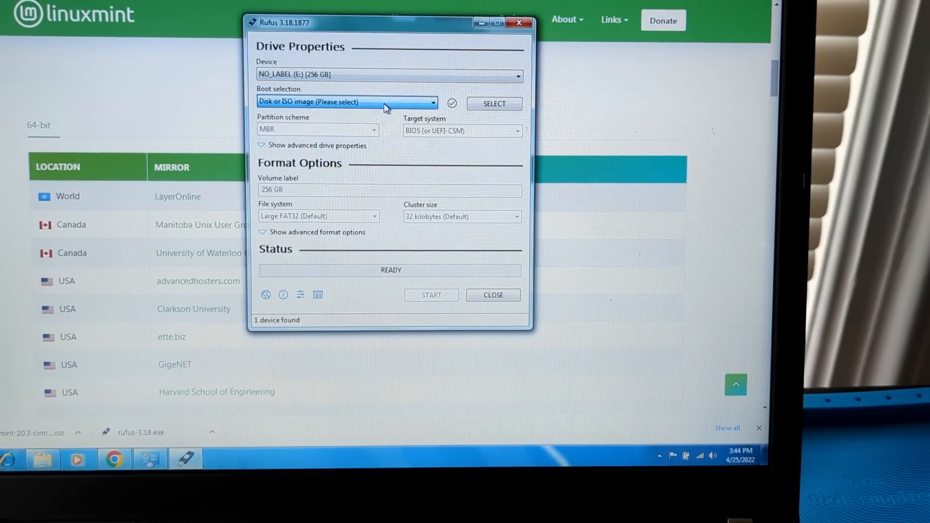
pyautogui.click(494, 104)
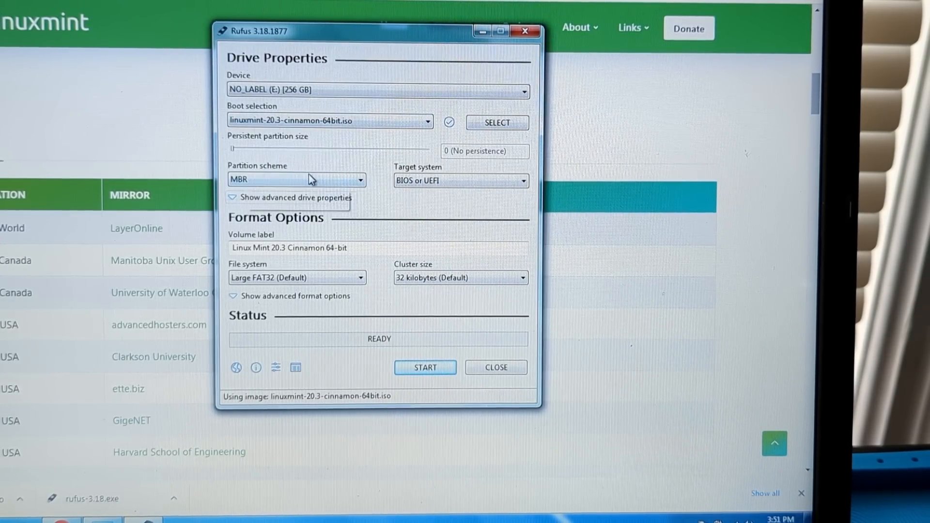
pyautogui.click(296, 180)
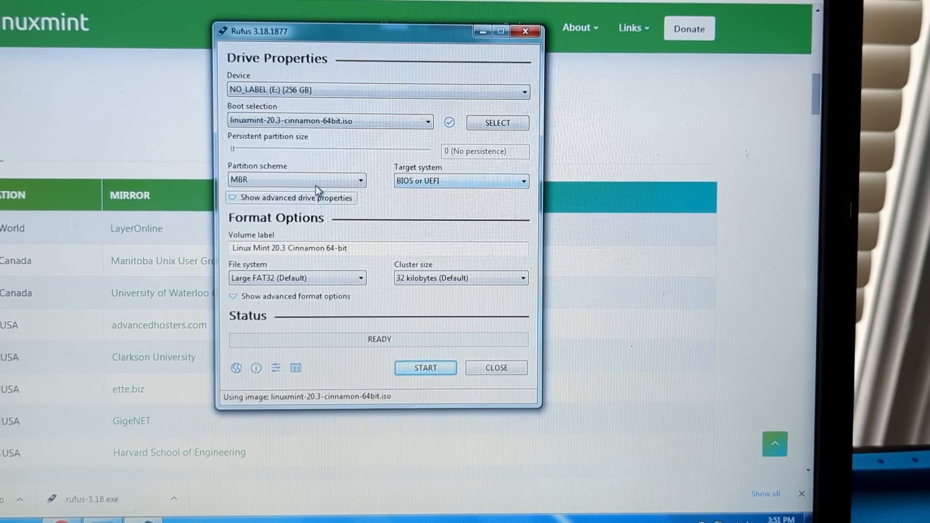
pyautogui.click(296, 180)
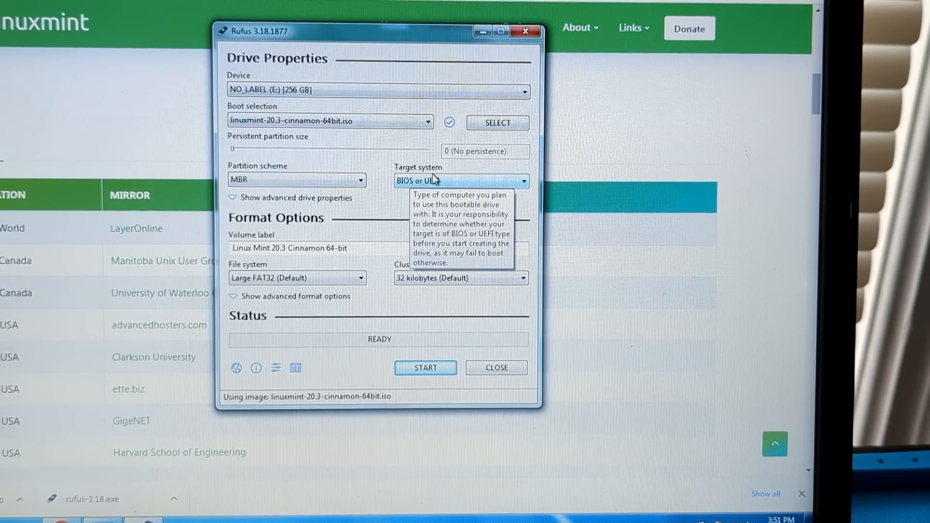
pyautogui.moveTo(524, 345)
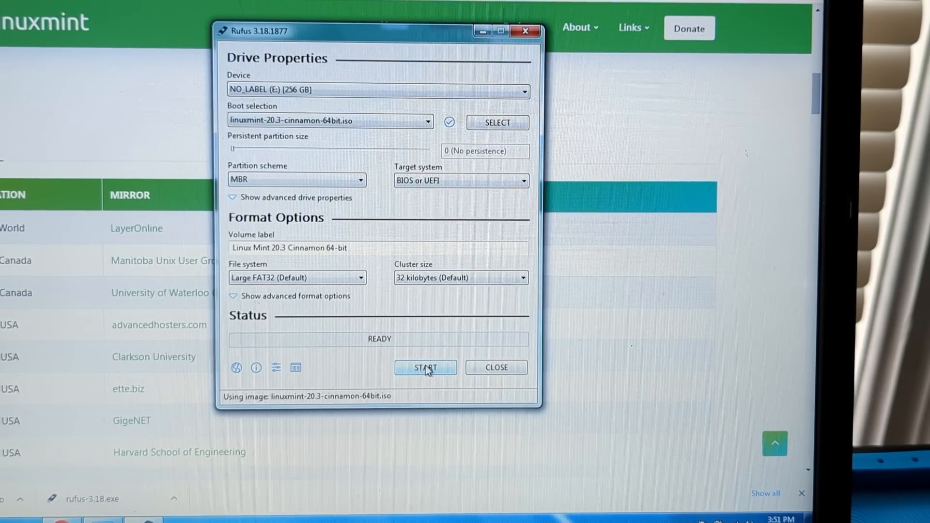
# Start the write, accepting the Syslinux download, data-destruction and multiple-partition warnings.
pyautogui.click(424, 367)
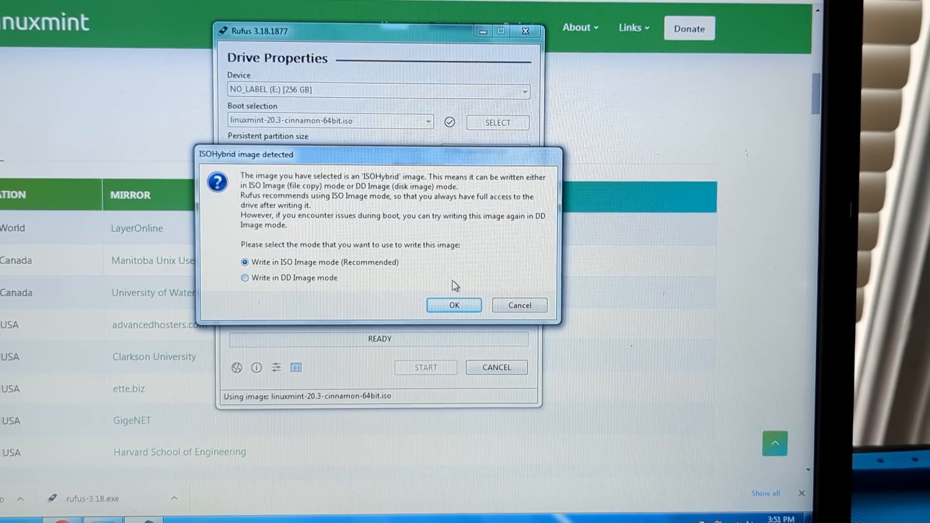
pyautogui.click(454, 305)
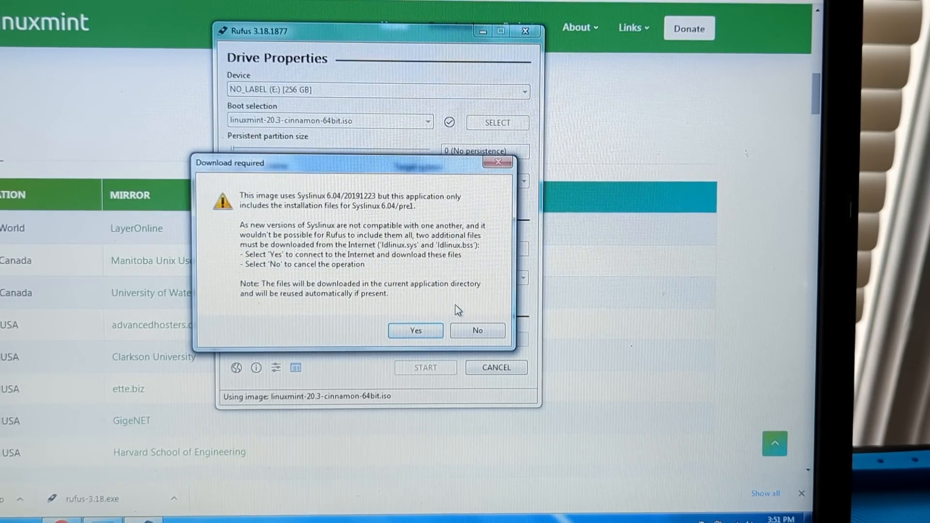
pyautogui.click(416, 330)
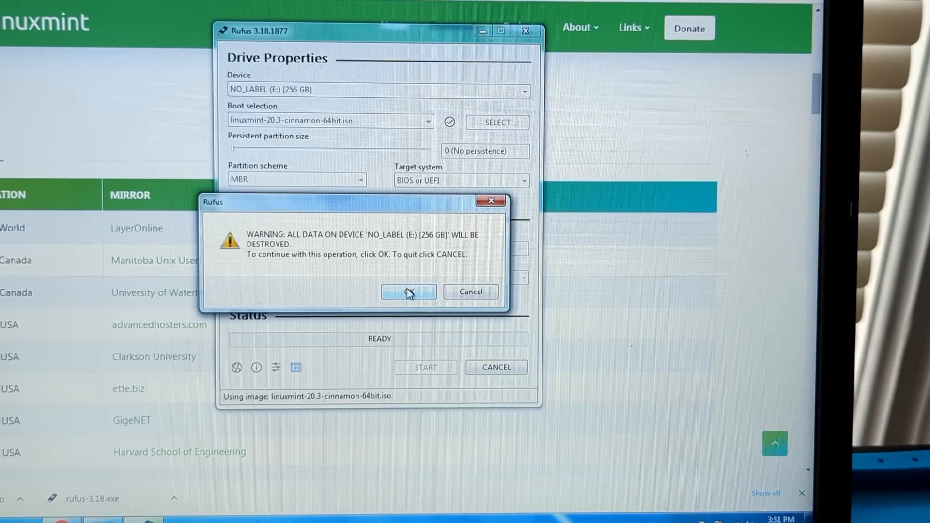
pyautogui.click(407, 291)
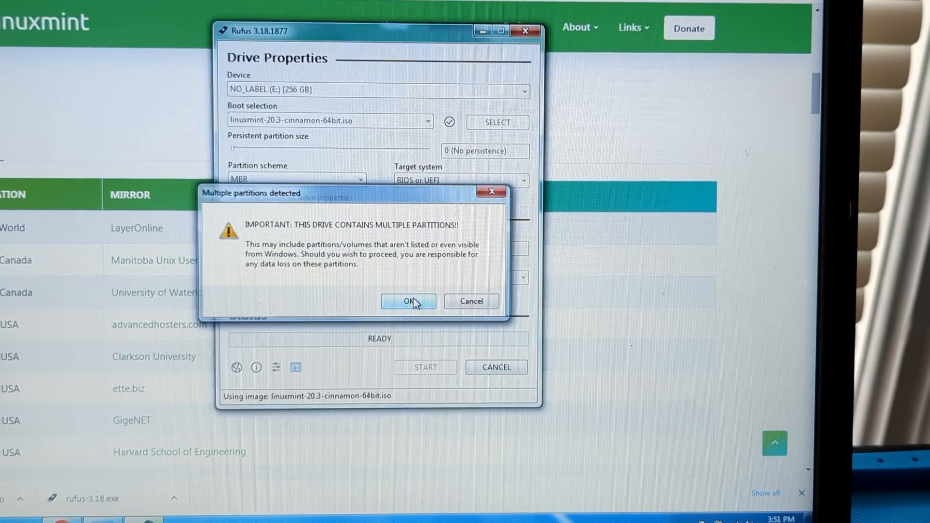
pyautogui.click(408, 300)
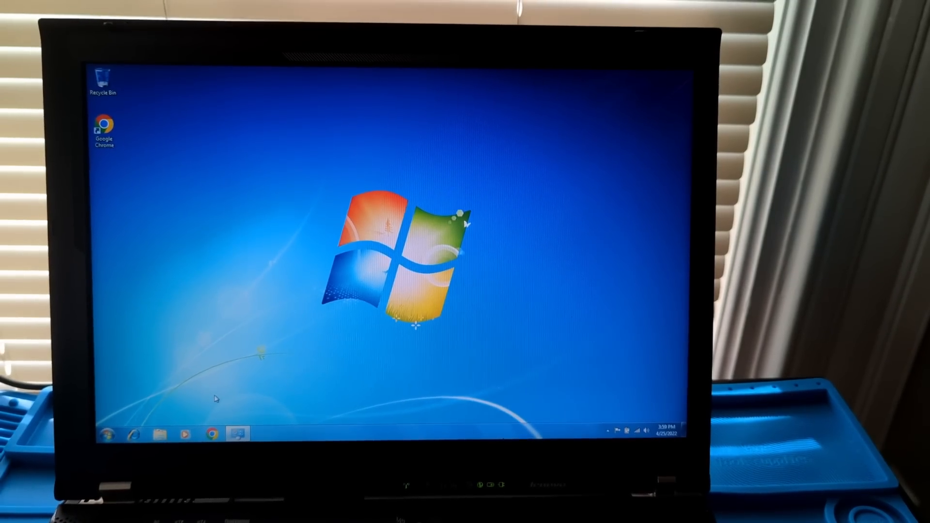
# Restart the Windows 7 laptop from the Start menu's shut-down options.
pyautogui.click(104, 432)
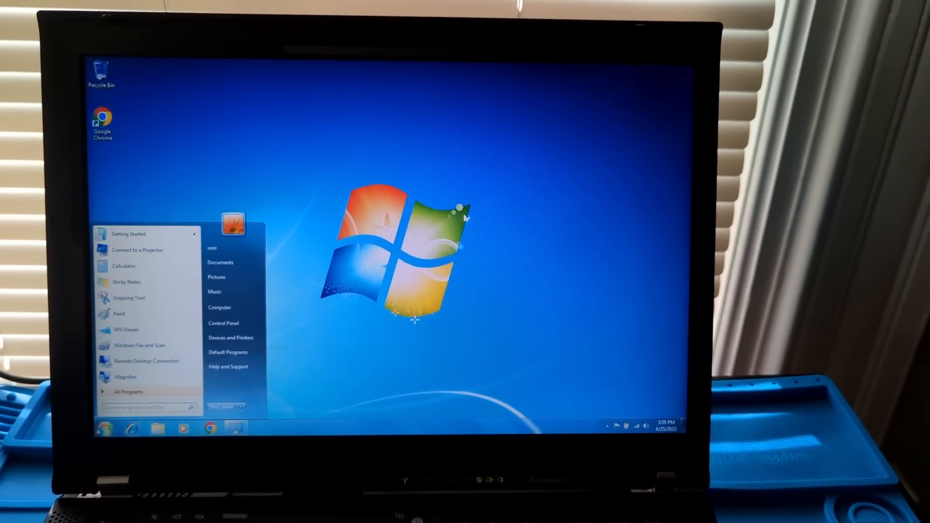
pyautogui.click(241, 407)
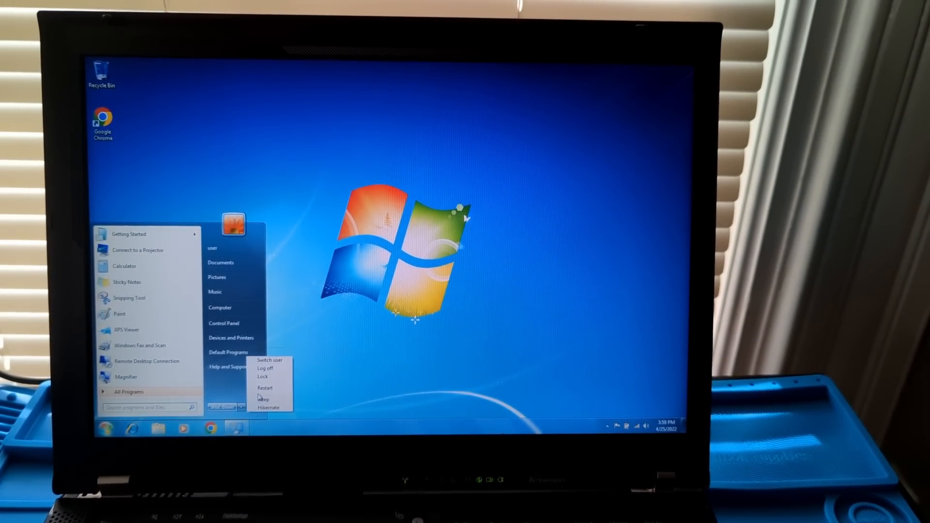
pyautogui.click(266, 388)
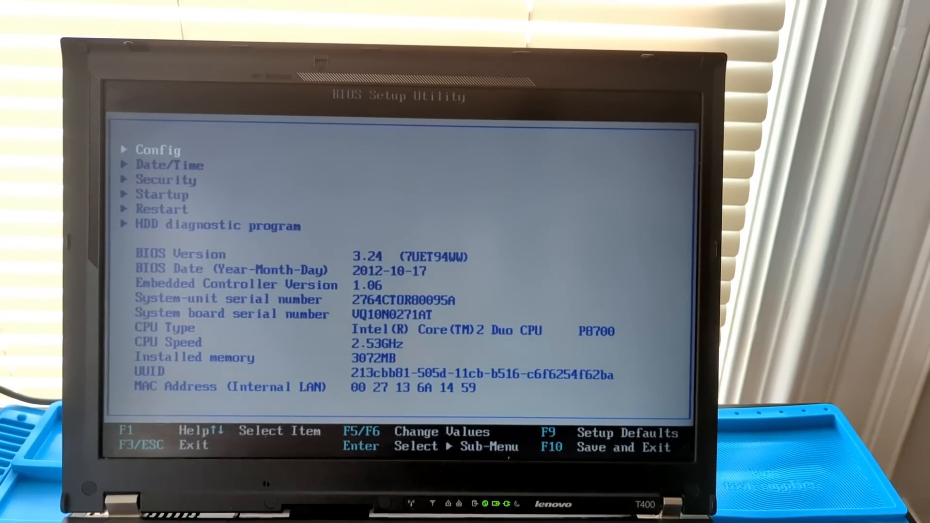
# Reach the boot priority order, then save the BIOS configuration and exit.
pyautogui.press('Down')
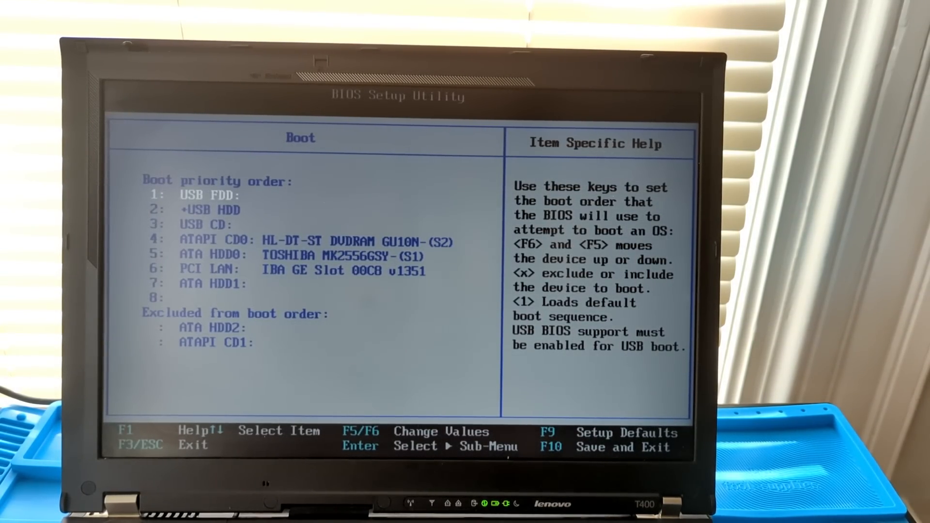
pyautogui.press('F10')
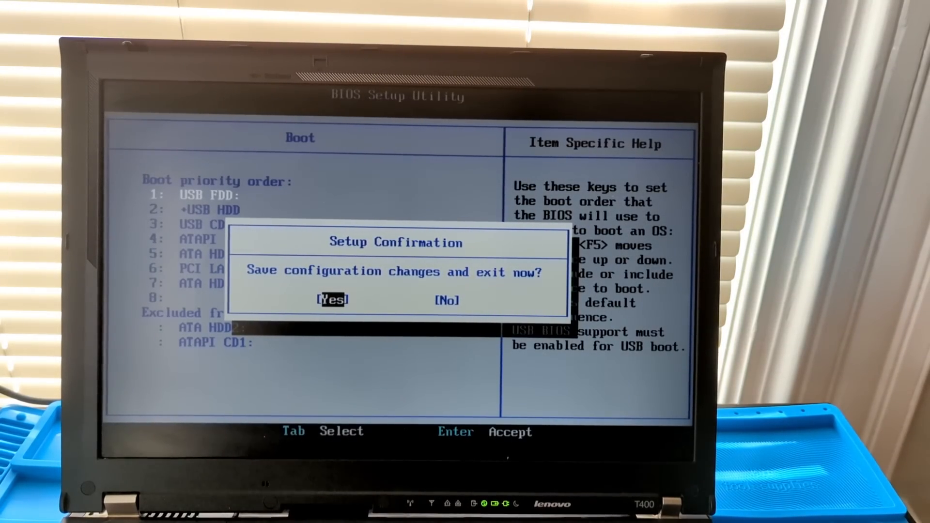
pyautogui.press('Enter')
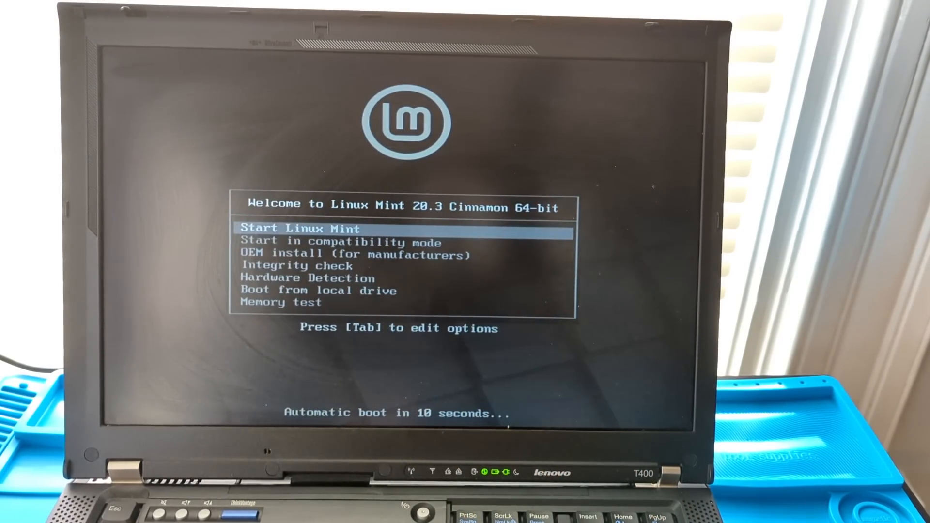
# Select Start Linux Mint in the boot menu to launch the live Cinnamon session.
pyautogui.press('Down')
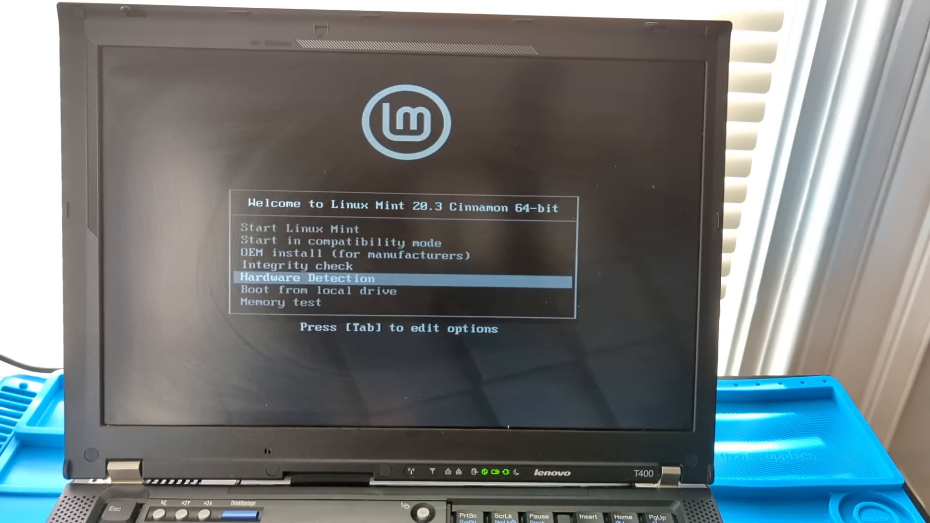
pyautogui.press('up')
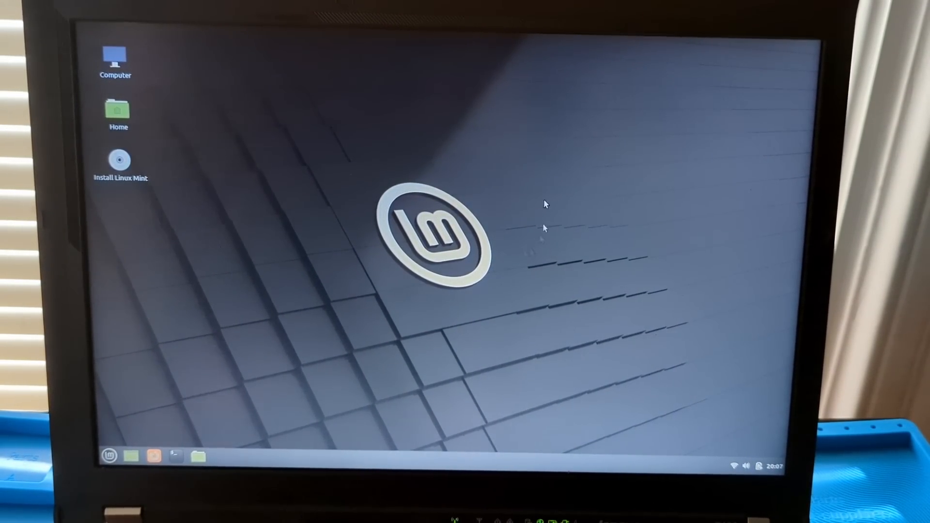
pyautogui.moveTo(501, 266)
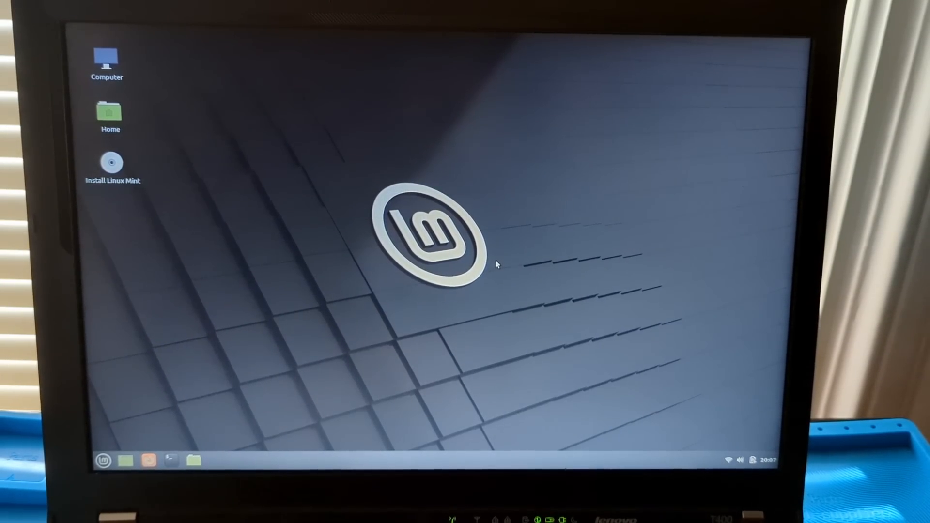
pyautogui.moveTo(195, 385)
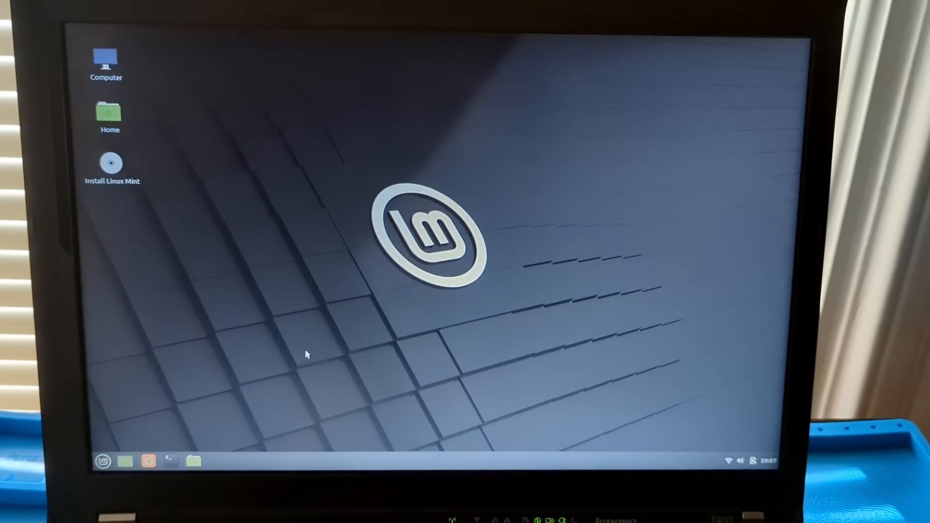
pyautogui.moveTo(142, 364)
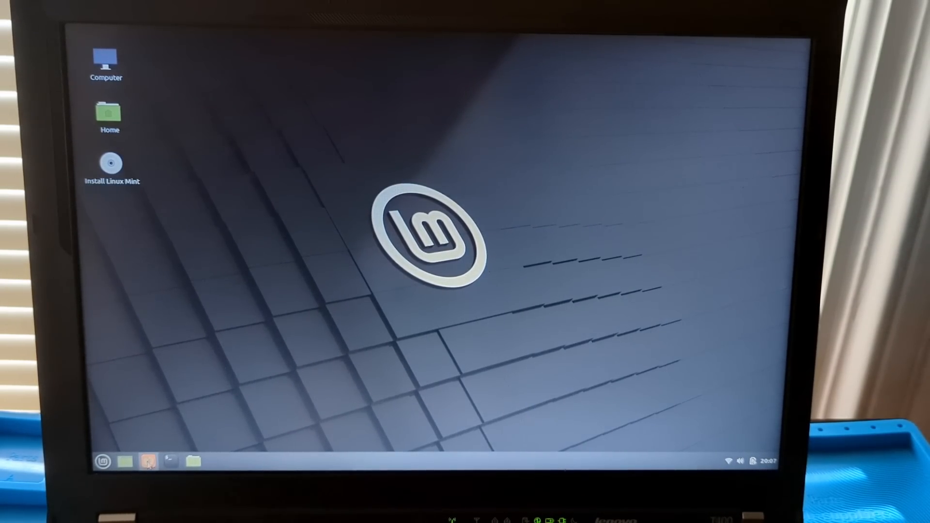
# Launch Firefox, go to google.com and search for "download chrome".
pyautogui.click(147, 460)
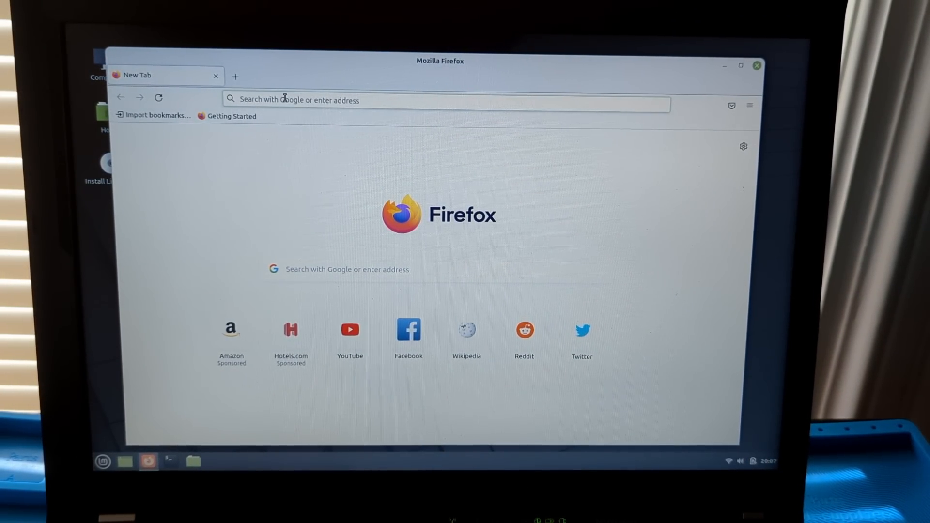
pyautogui.write('google.com')
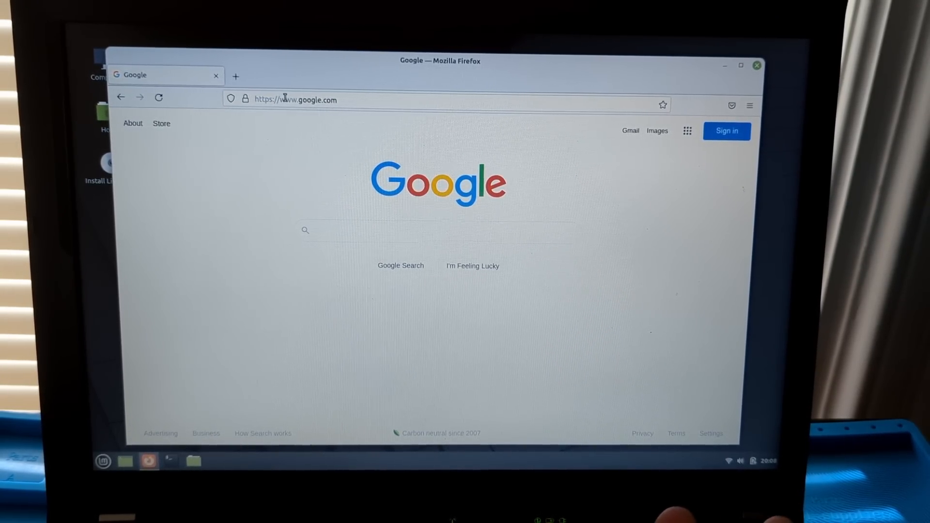
pyautogui.click(415, 231)
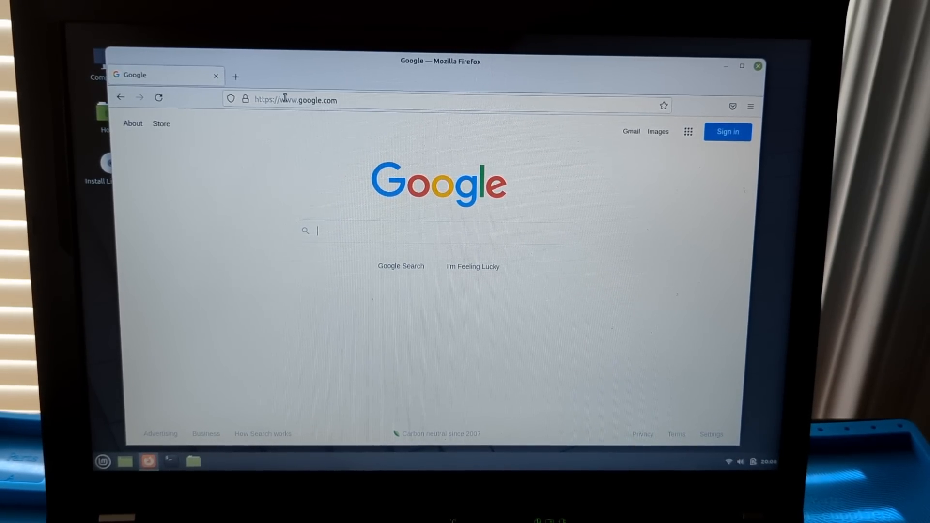
pyautogui.write('download')
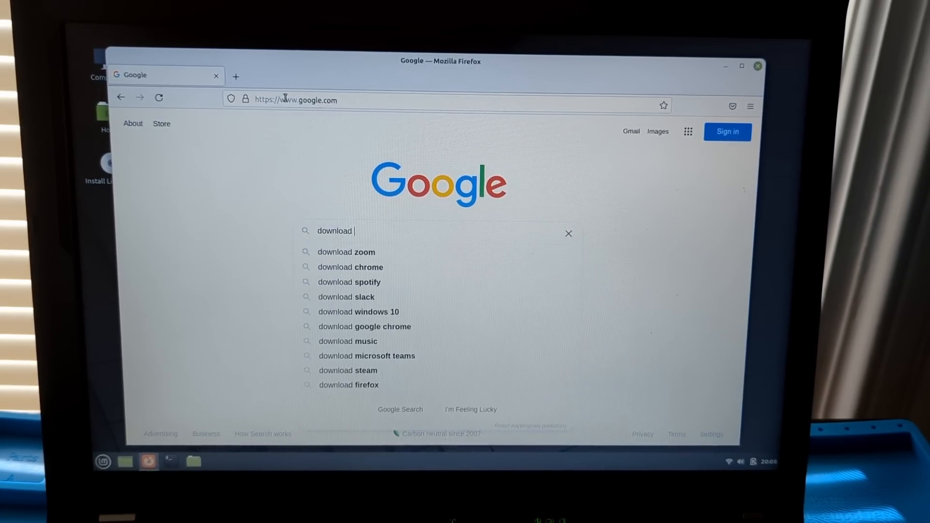
pyautogui.click(350, 267)
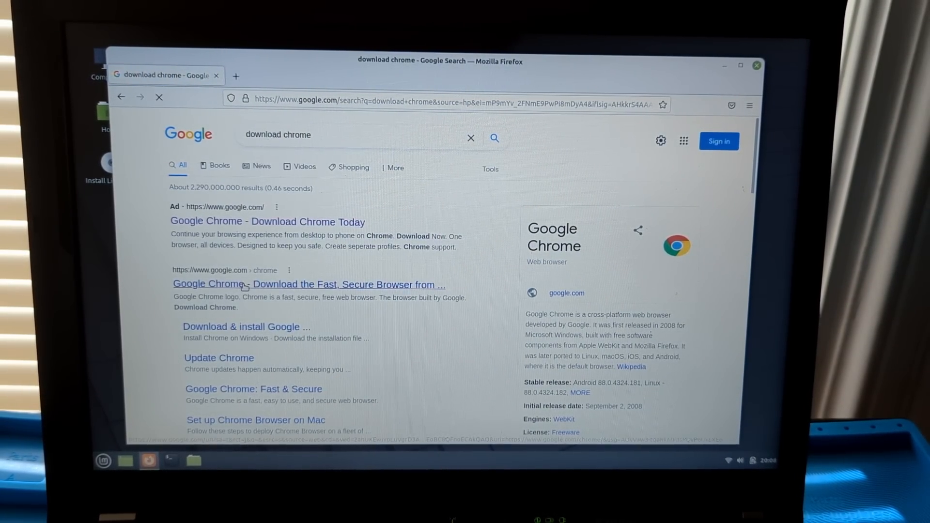
# Reach Google Chrome's download page, start the download and dismiss the Linux package dialog.
pyautogui.click(308, 284)
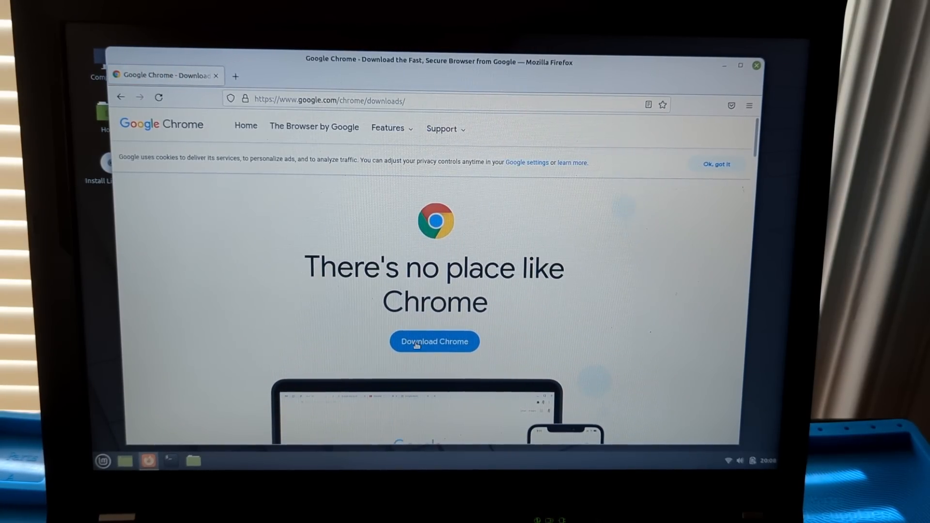
pyautogui.click(434, 341)
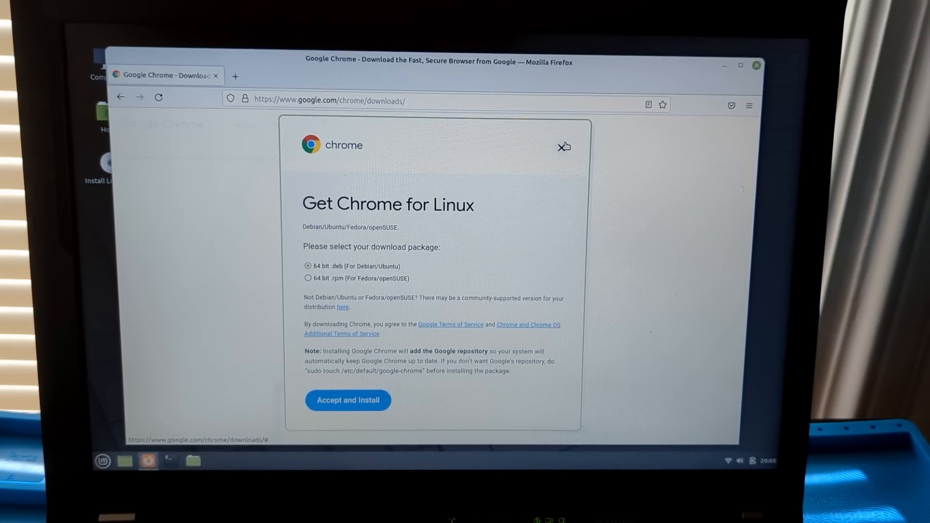
pyautogui.click(563, 146)
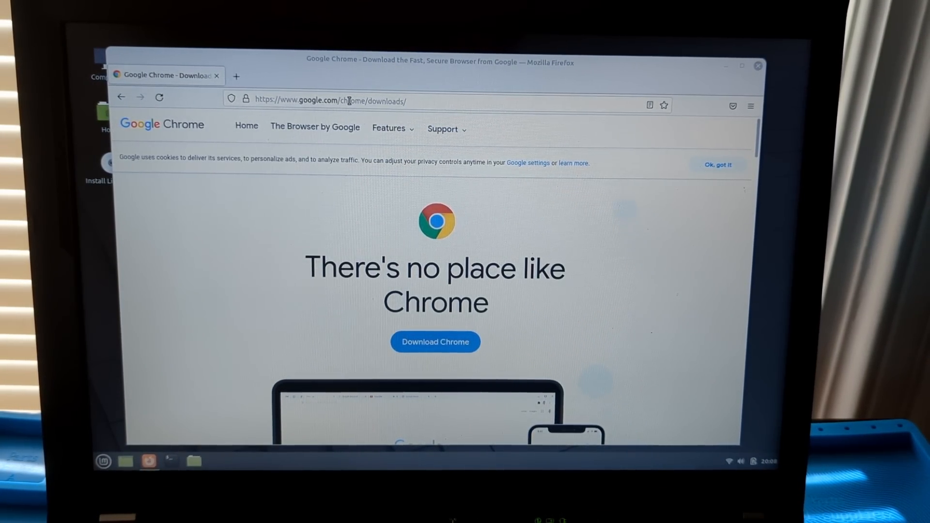
# Launch Software Manager and focus its search field on the Editors' Picks home screen.
pyautogui.click(215, 461)
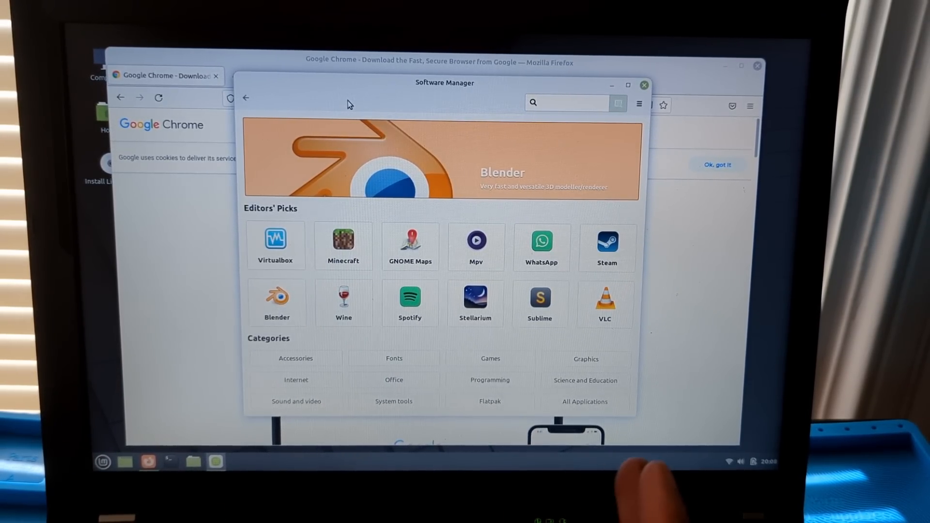
pyautogui.click(567, 101)
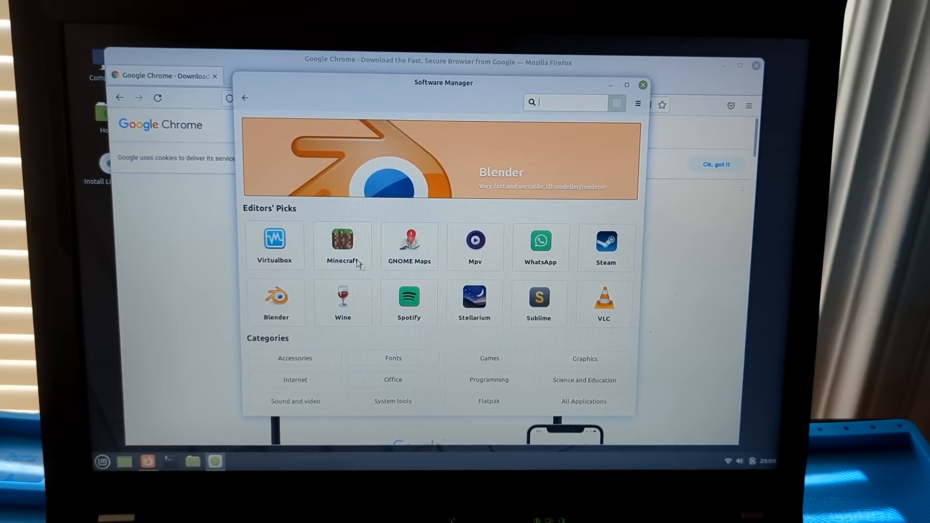
pyautogui.moveTo(423, 248)
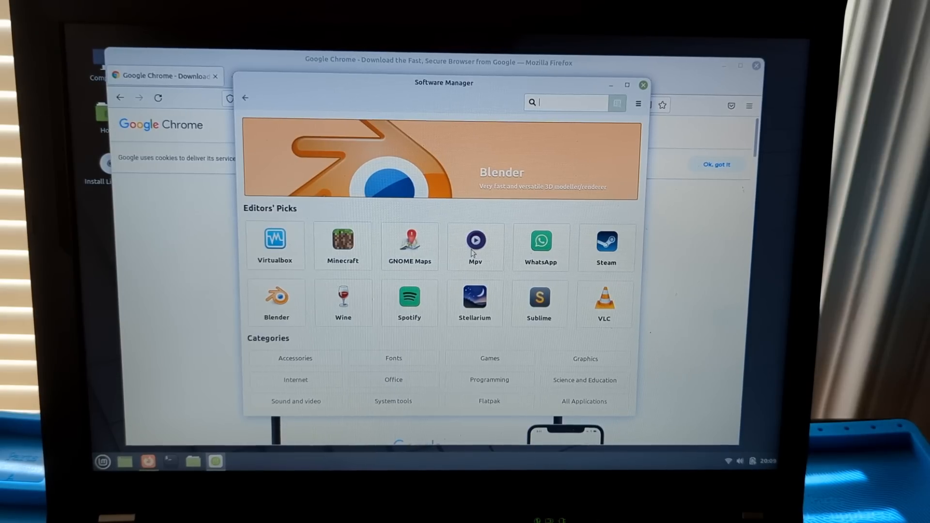
pyautogui.moveTo(493, 255)
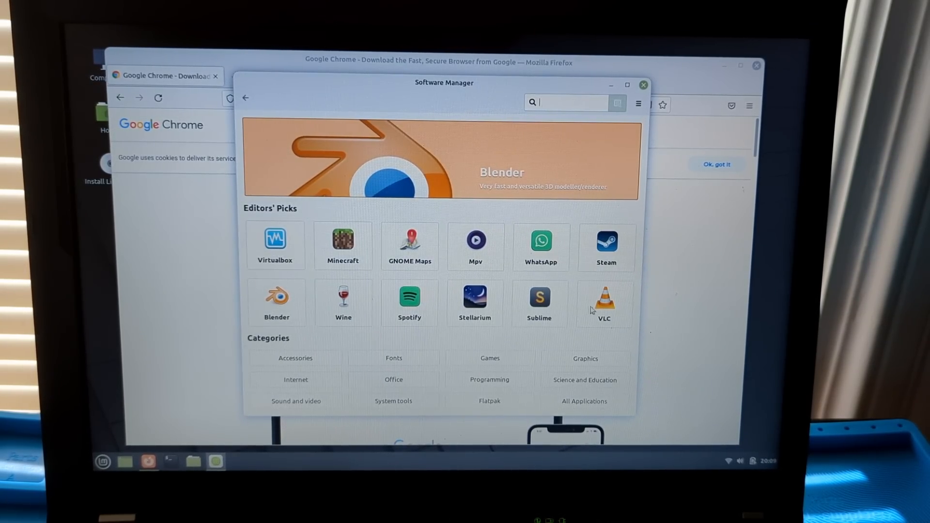
pyautogui.moveTo(572, 285)
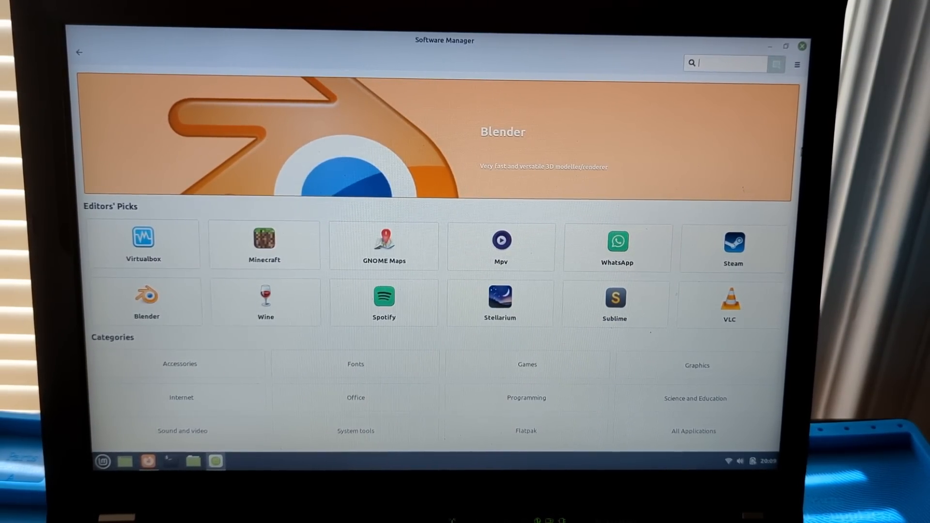
pyautogui.moveTo(634, 366)
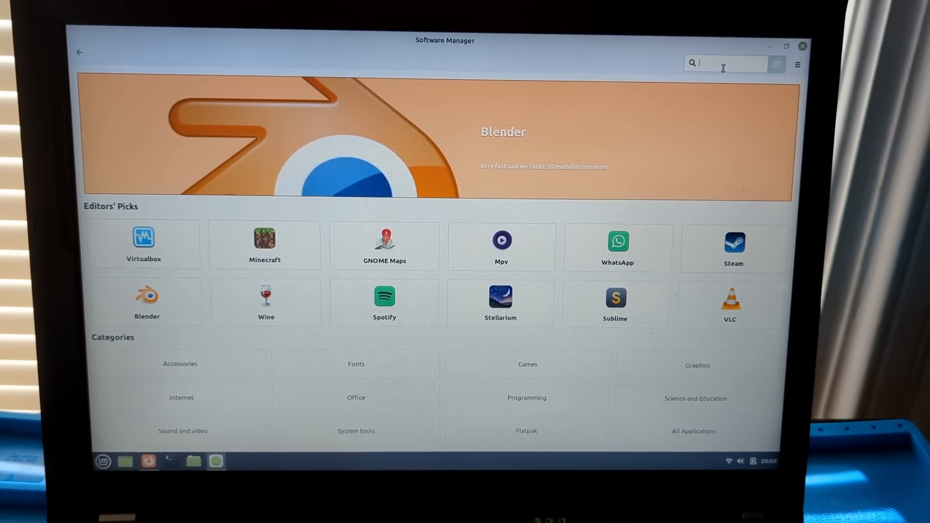
# Search Software Manager for 'libreoff' to list the LibreOffice packages.
pyautogui.write('libr')
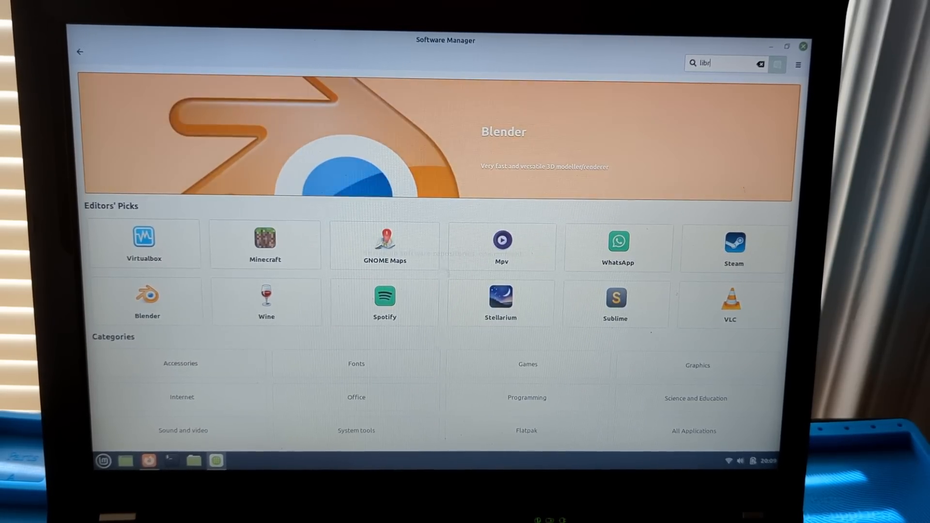
pyautogui.write('libreoff')
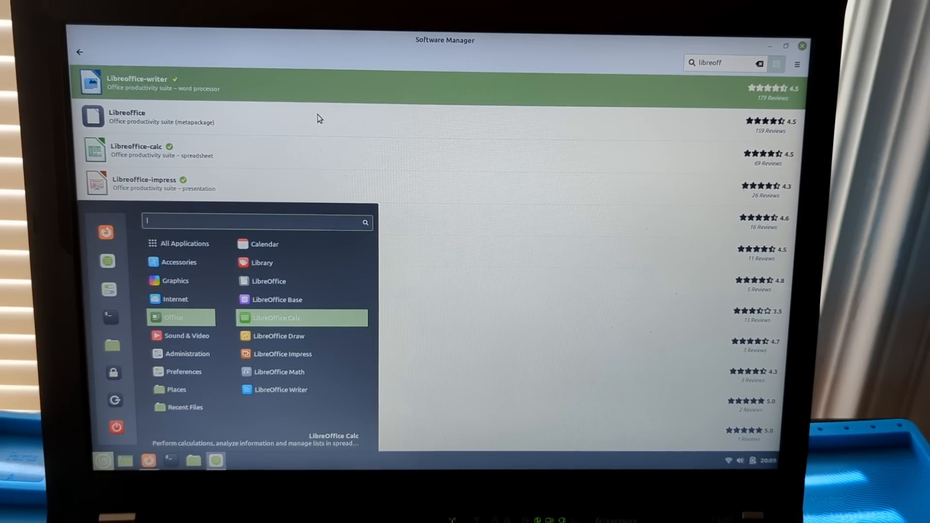
pyautogui.moveTo(281, 355)
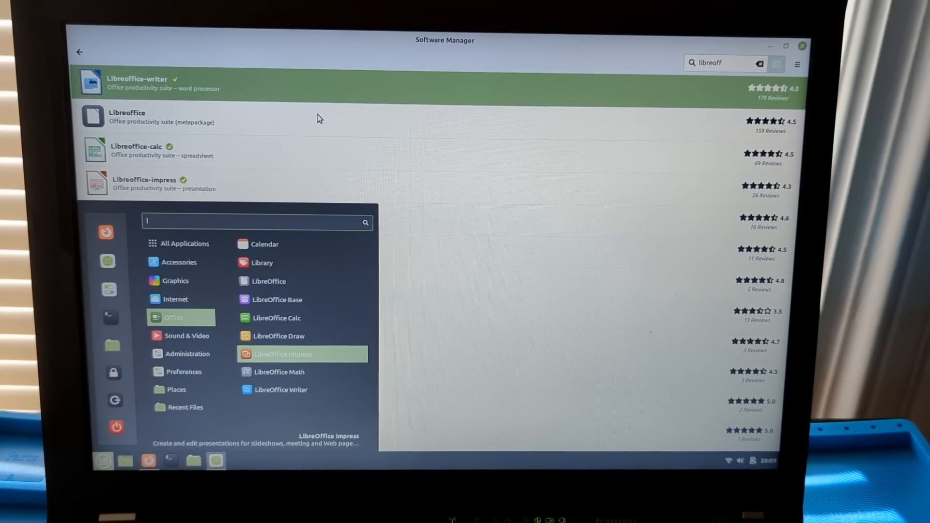
pyautogui.moveTo(282, 390)
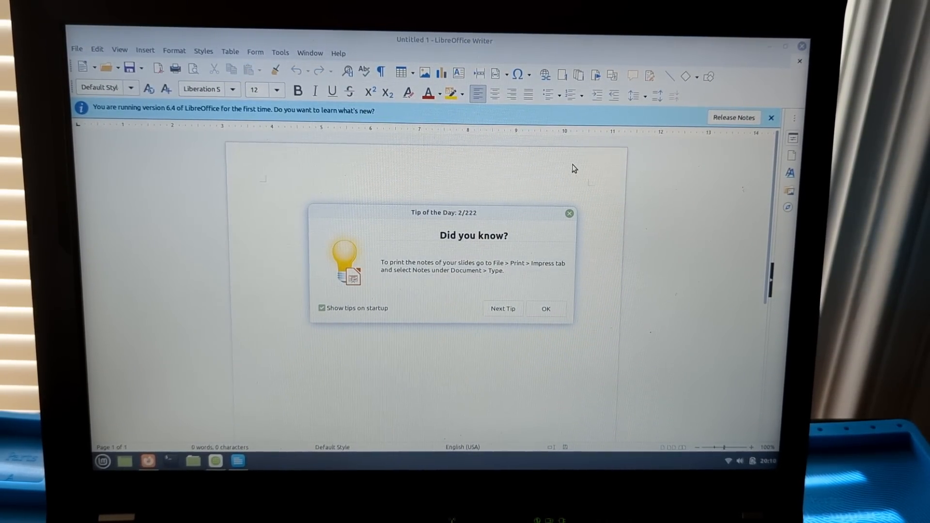
pyautogui.moveTo(447, 183)
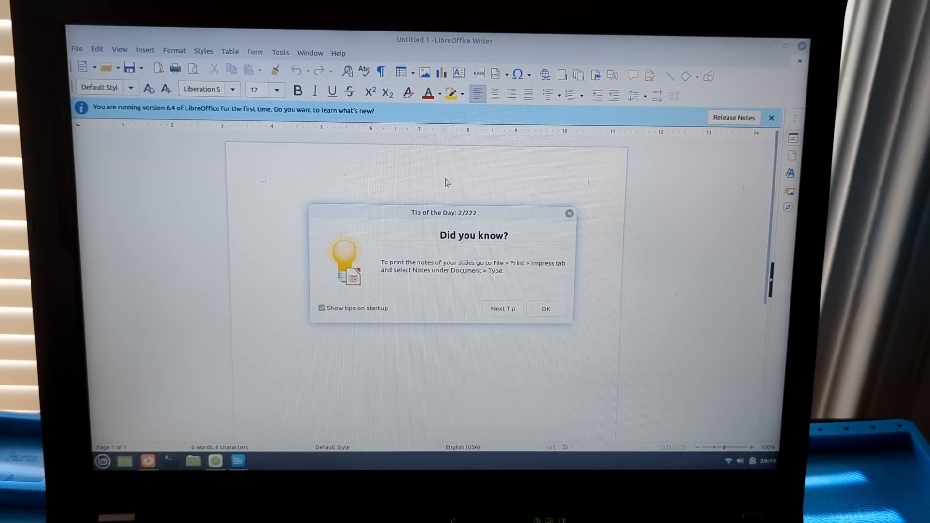
pyautogui.moveTo(503, 192)
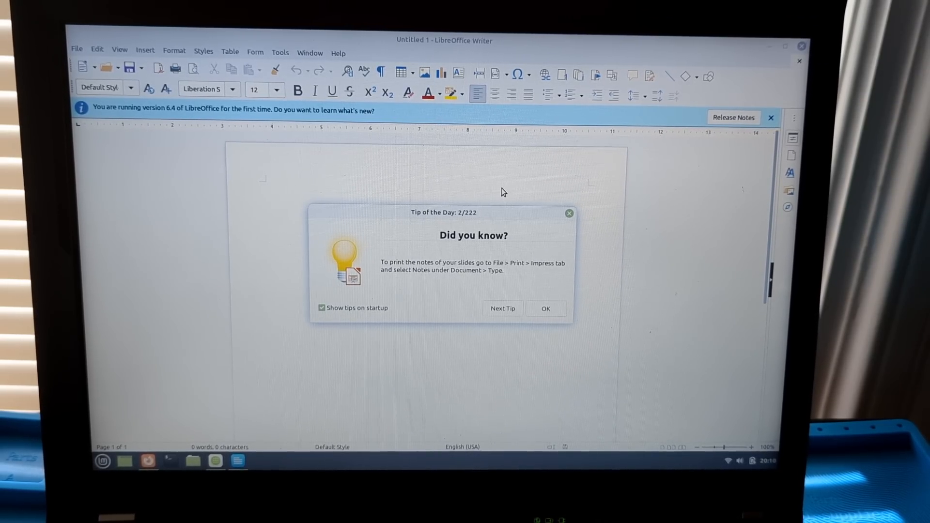
# Dismiss the Tip of the Day dialog in LibreOffice Writer's blank Untitled 1 document.
pyautogui.click(544, 308)
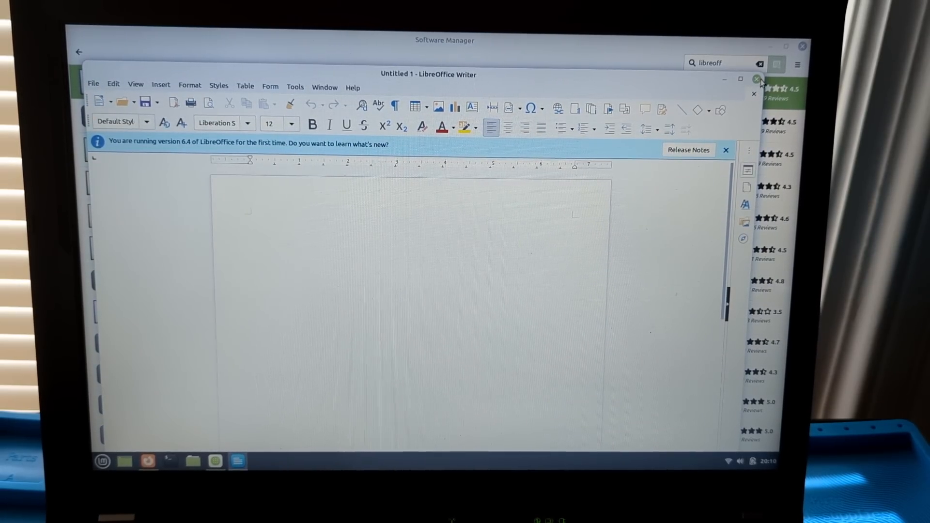
# Close the Software Manager and Firefox windows to clear the live desktop.
pyautogui.click(754, 79)
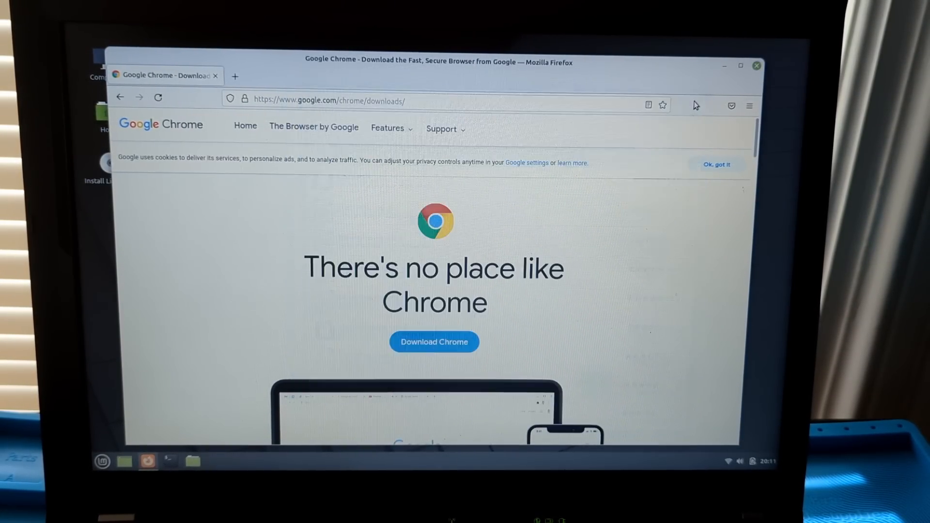
pyautogui.click(754, 65)
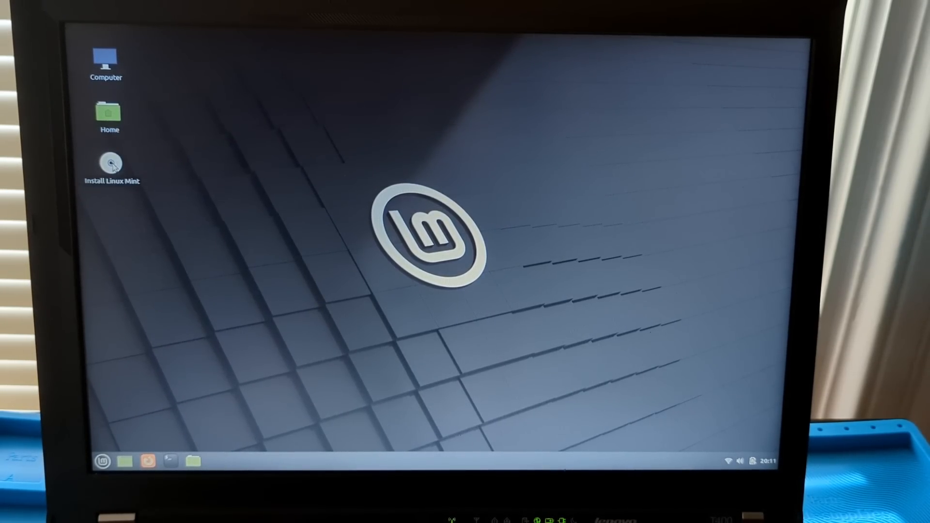
# Launch Install Linux Mint and accept English language and English (US) keyboard layout.
pyautogui.doubleClick(112, 164)
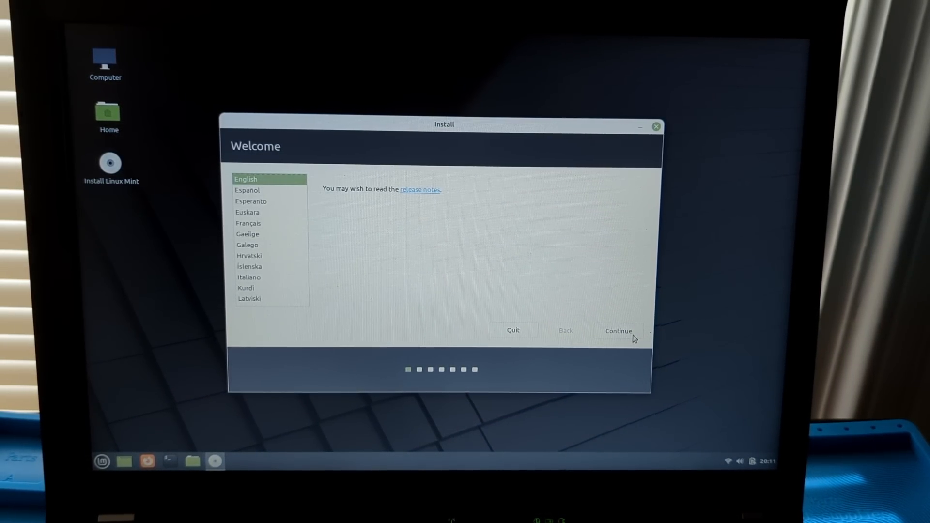
pyautogui.click(618, 331)
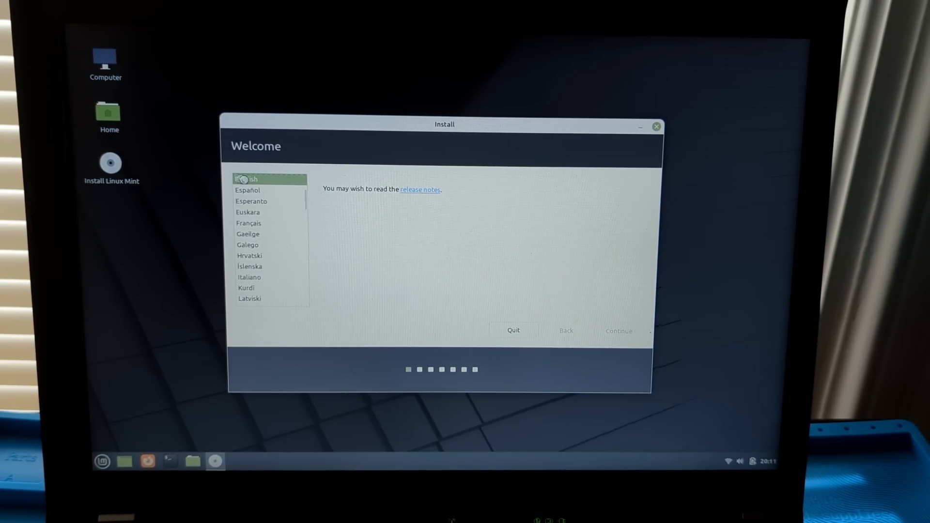
pyautogui.click(617, 332)
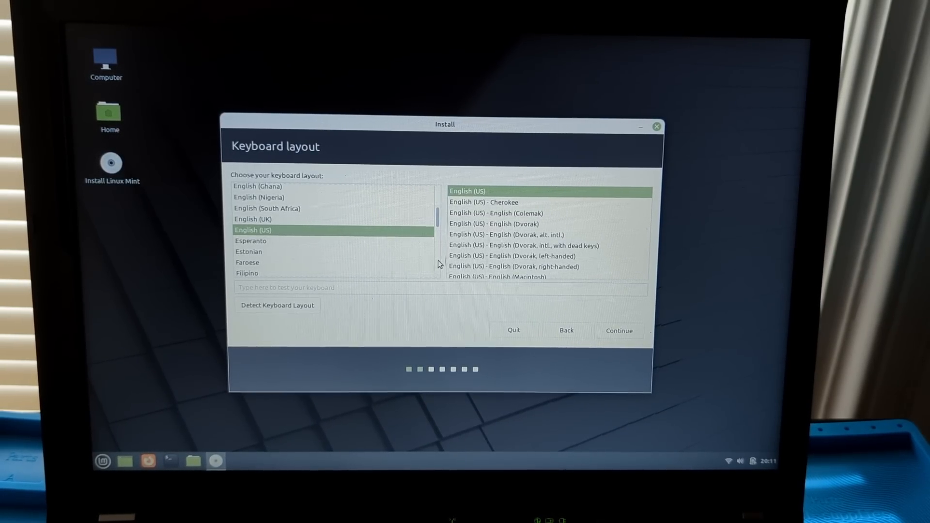
pyautogui.click(619, 330)
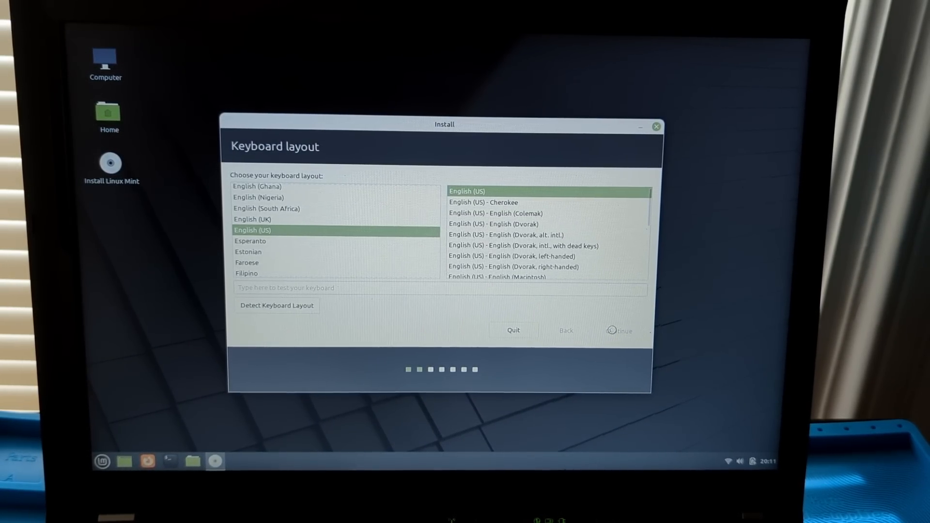
pyautogui.click(619, 330)
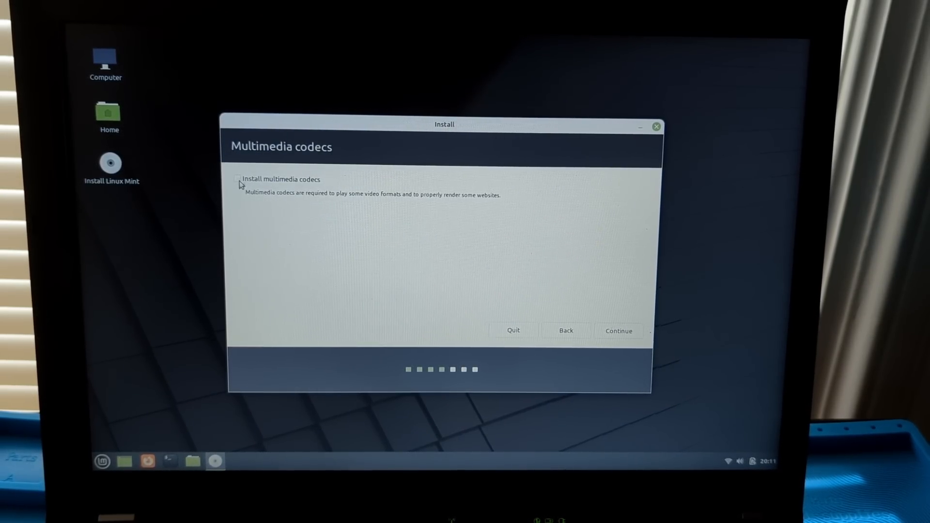
# Opt in to installing multimedia codecs and continue to the Installation type page.
pyautogui.click(237, 179)
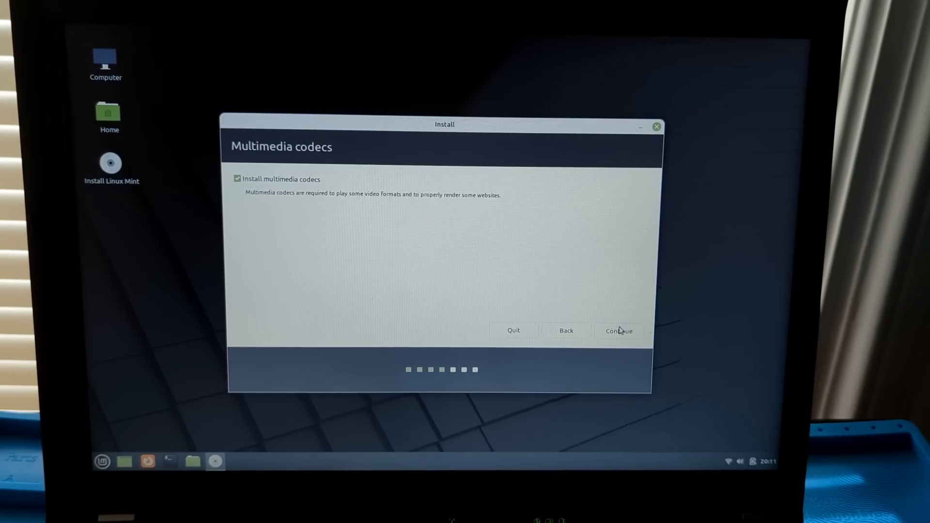
pyautogui.click(618, 331)
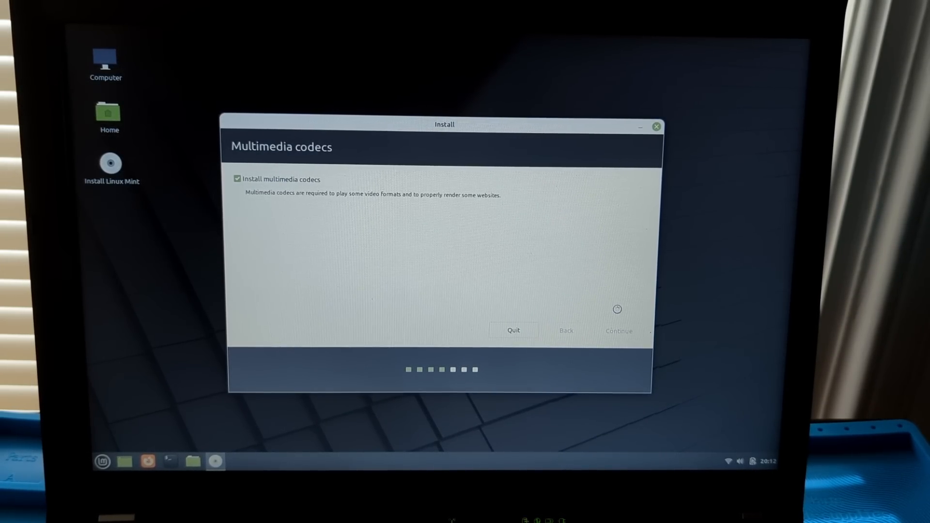
pyautogui.click(619, 330)
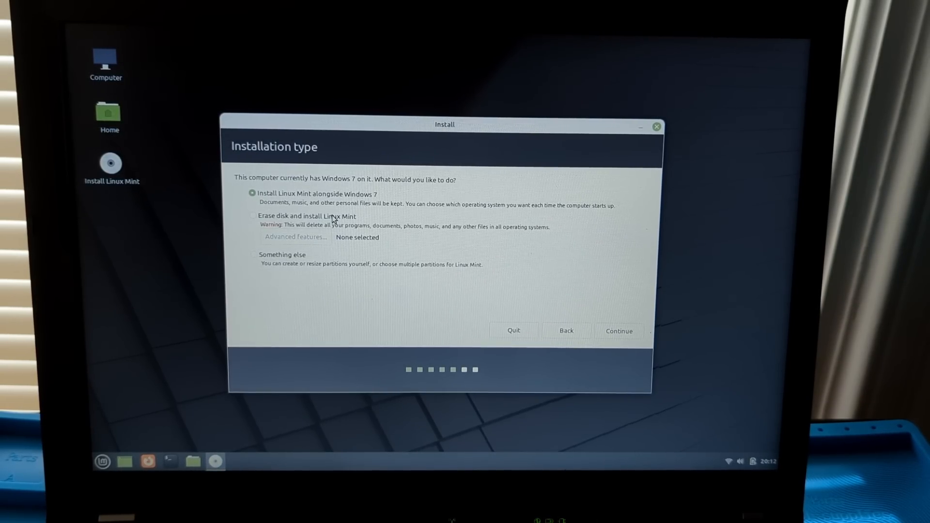
# Choose 'Erase disk and install Linux Mint', start Install Now and confirm the disk changes.
pyautogui.click(253, 216)
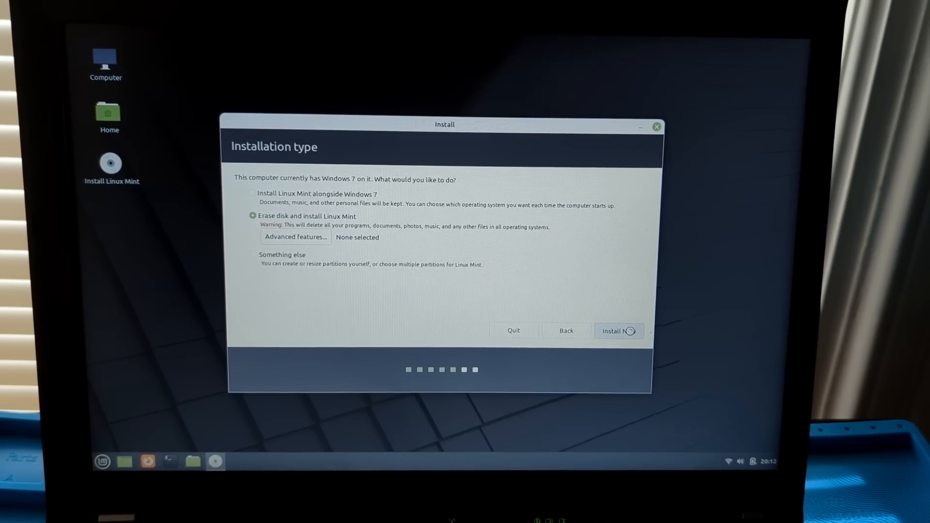
pyautogui.click(619, 331)
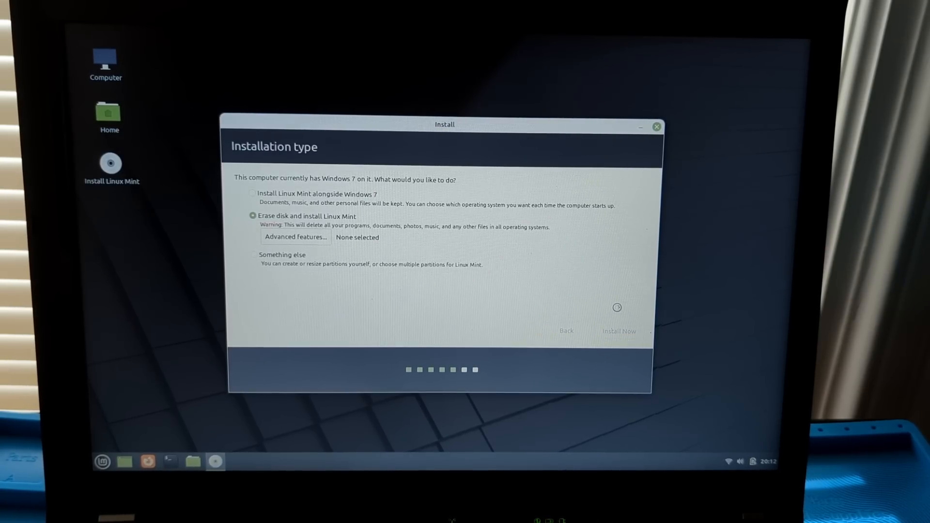
pyautogui.click(619, 331)
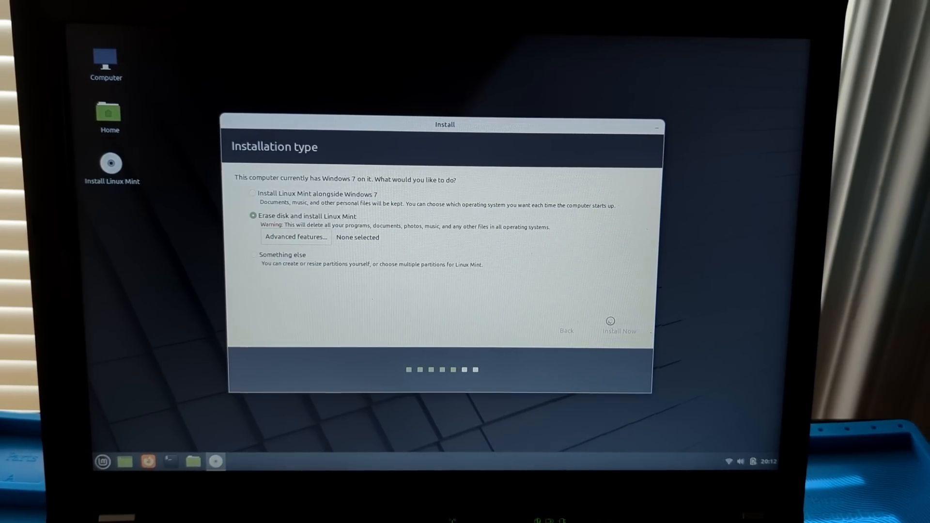
pyautogui.click(619, 326)
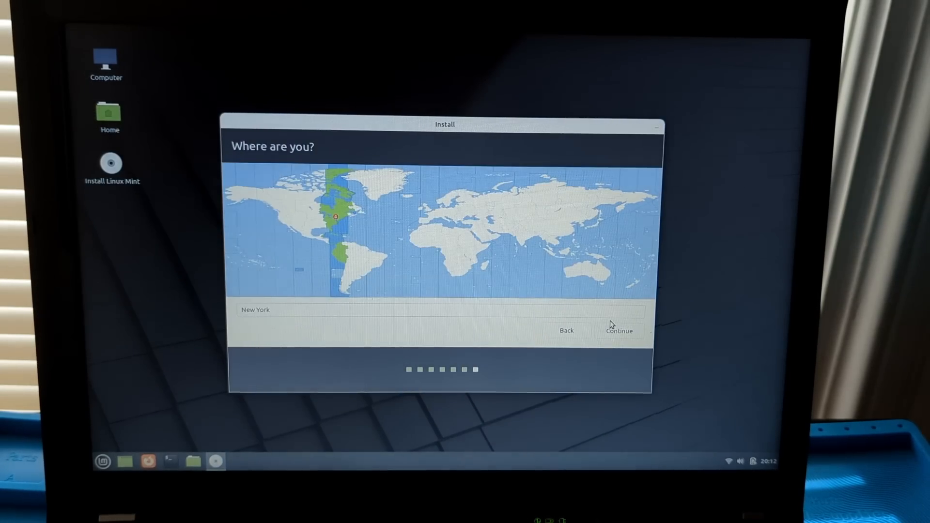
# Accept New York as location, fill in name, computer name, username and password, and begin installing.
pyautogui.click(619, 331)
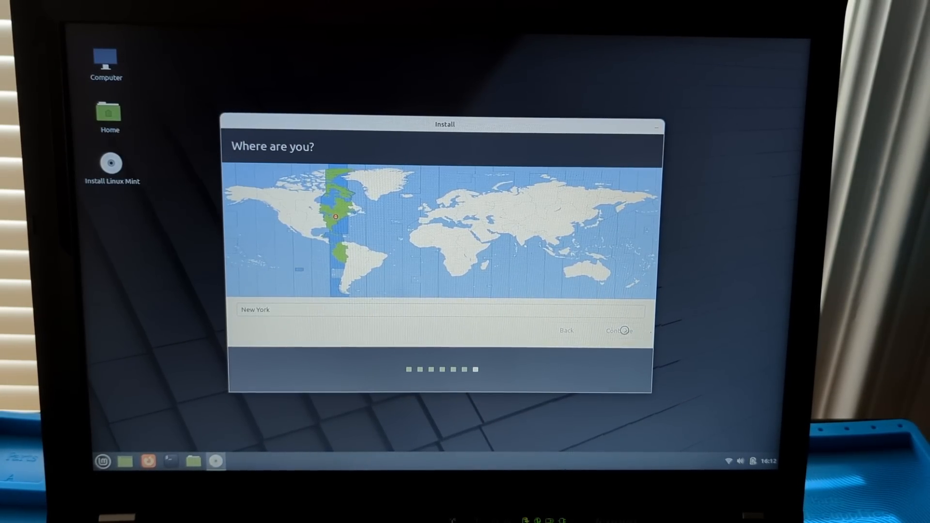
pyautogui.click(619, 330)
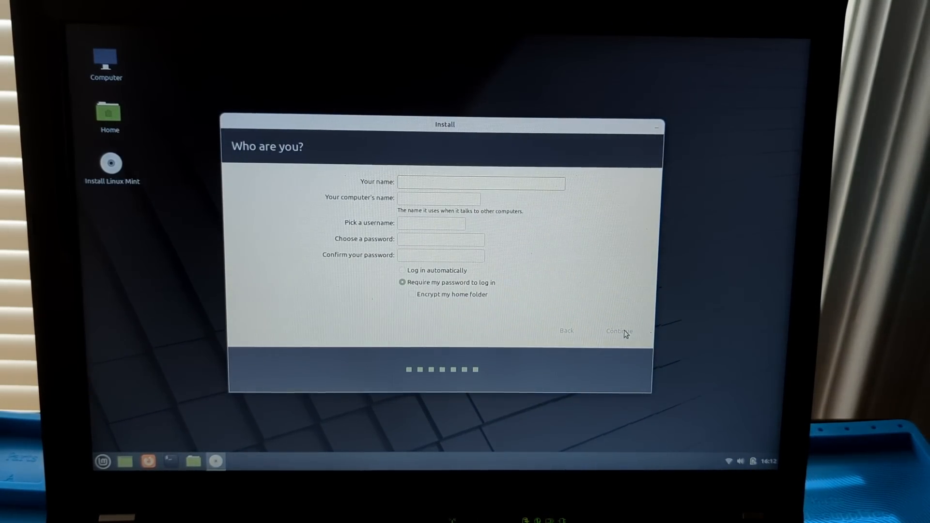
pyautogui.click(481, 183)
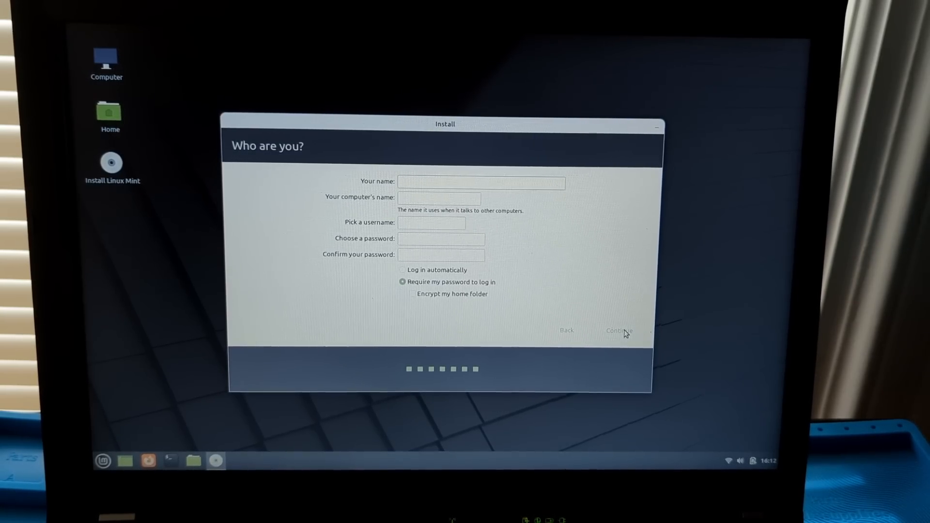
pyautogui.write('t-ThinkPad-T400')
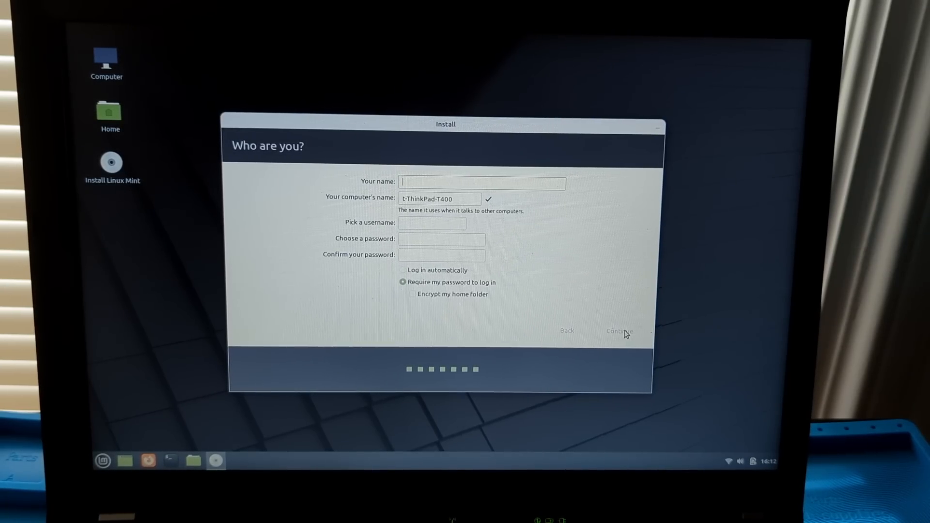
pyautogui.write('free')
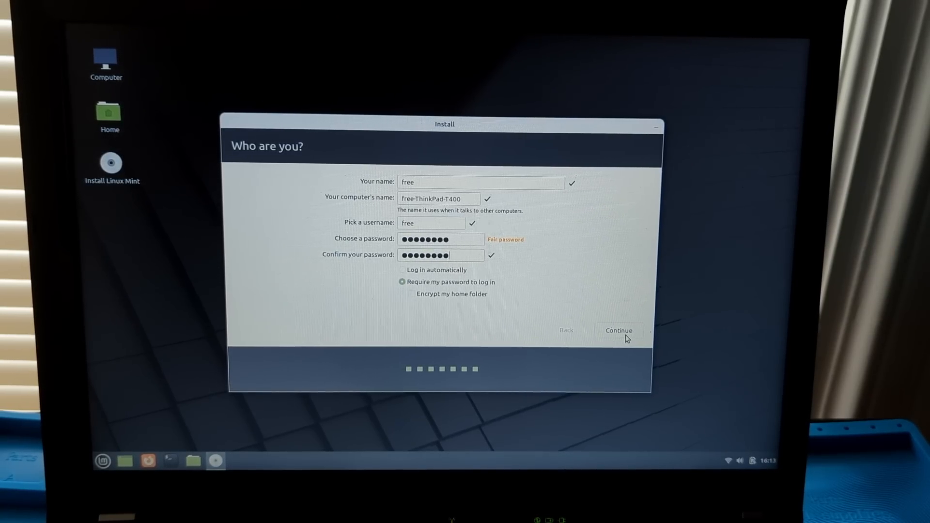
pyautogui.click(618, 330)
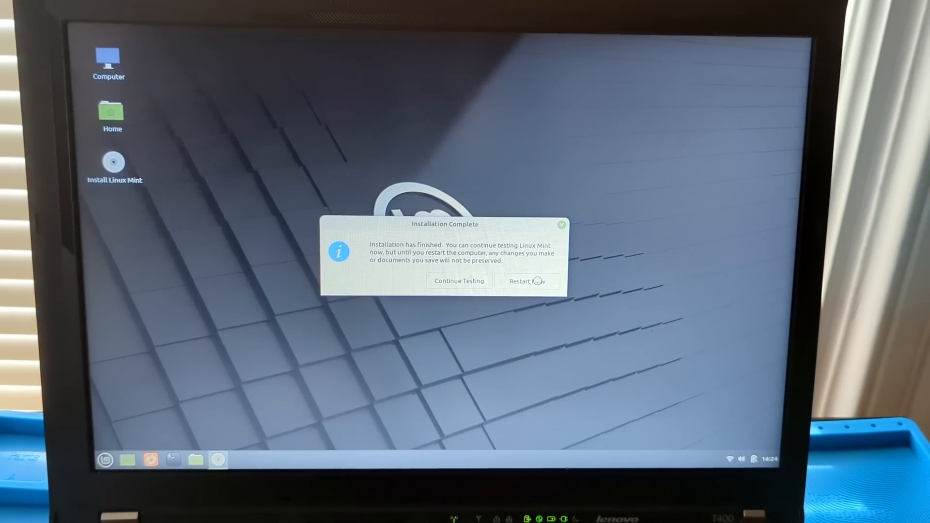
# Restart Now, then confirm the reboot after removing the installation USB stick.
pyautogui.click(527, 281)
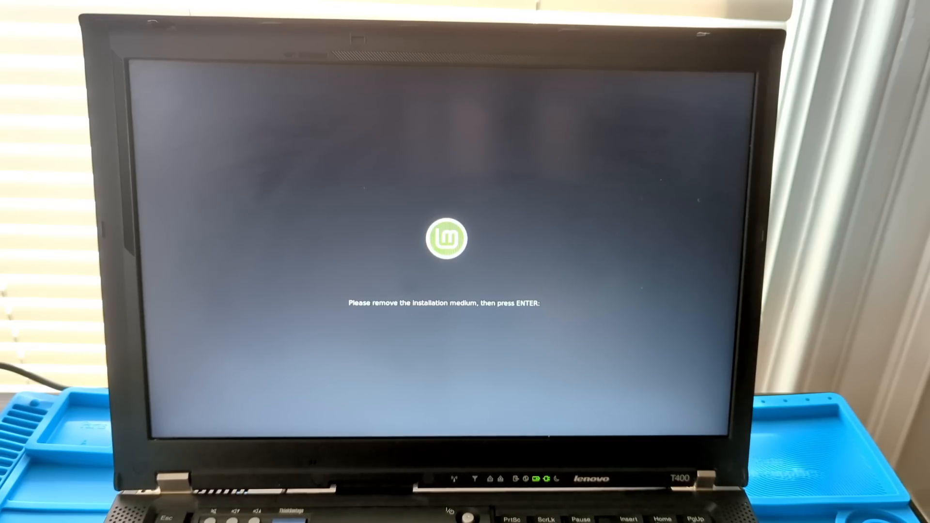
pyautogui.press('enter')
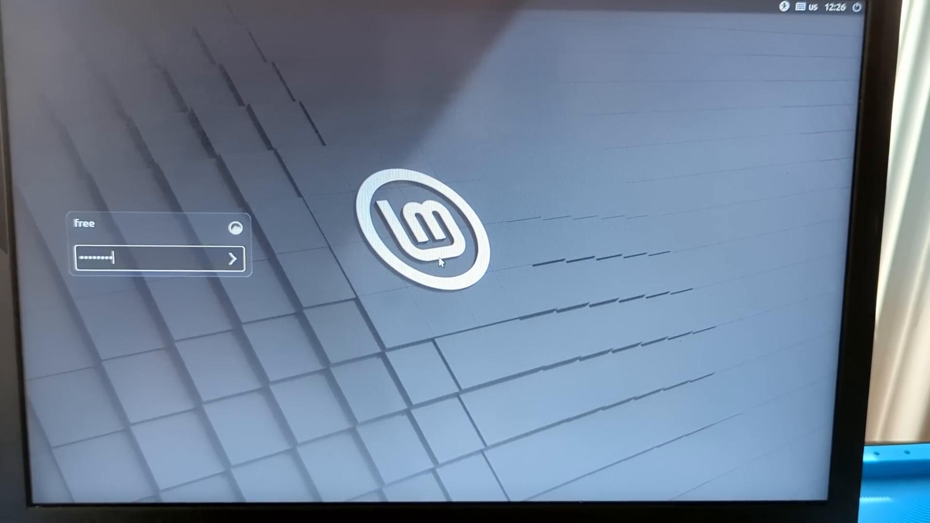
# Log in with the entered password to reach the new Cinnamon desktop's Welcome screen.
pyautogui.click(232, 259)
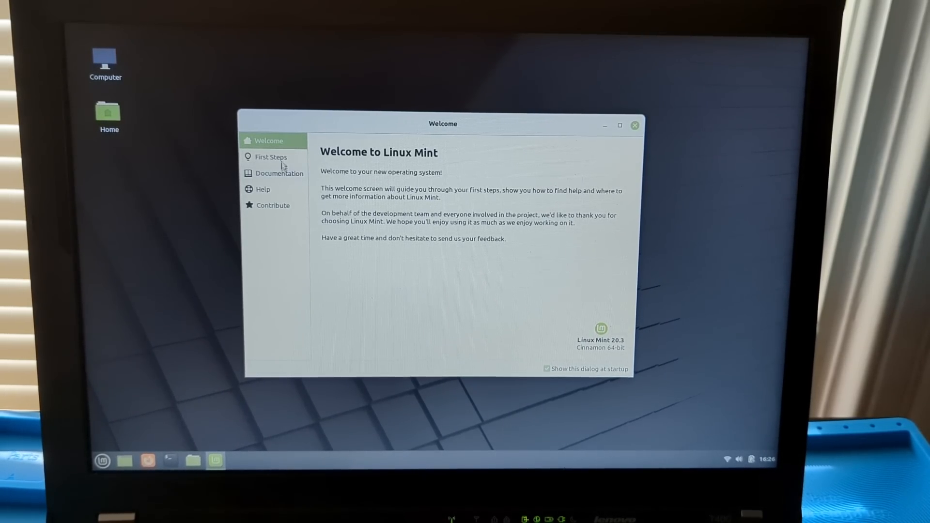
# View First Steps, then the Documentation section of the Welcome screen.
pyautogui.click(271, 157)
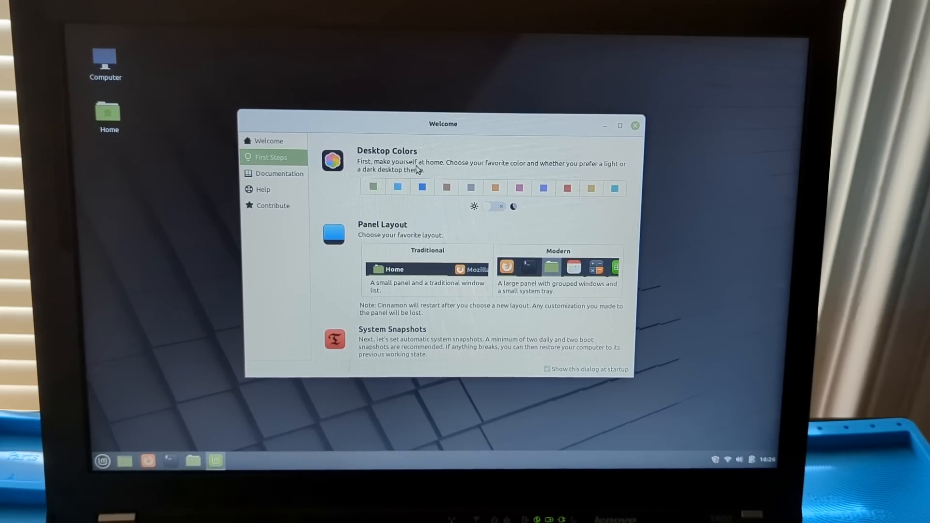
pyautogui.click(279, 173)
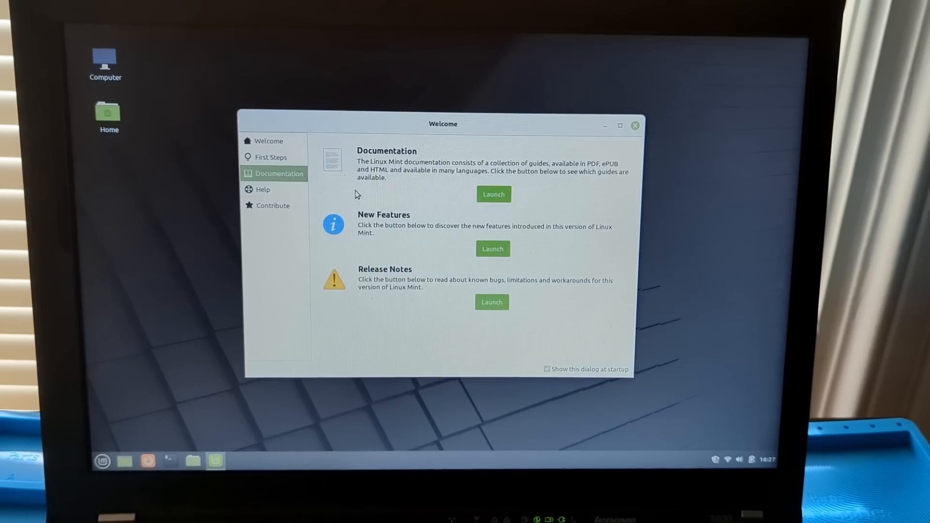
pyautogui.moveTo(334, 224)
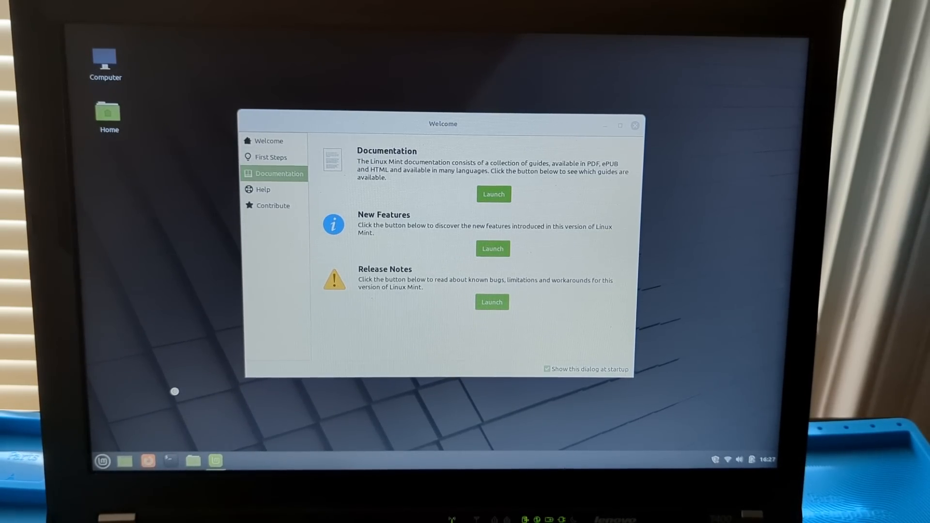
# Launch Documentation from the Welcome screen and keep Firefox's bookmarks toolbar always visible.
pyautogui.click(147, 461)
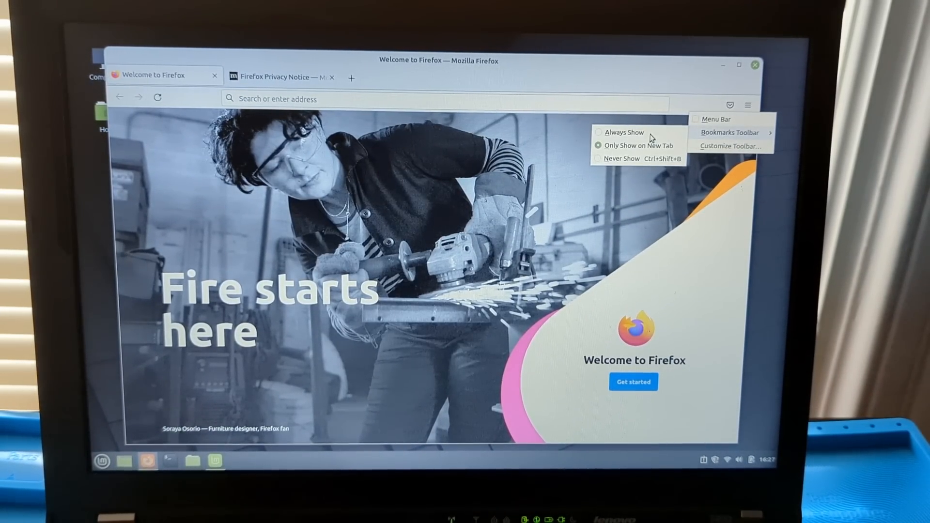
pyautogui.click(623, 133)
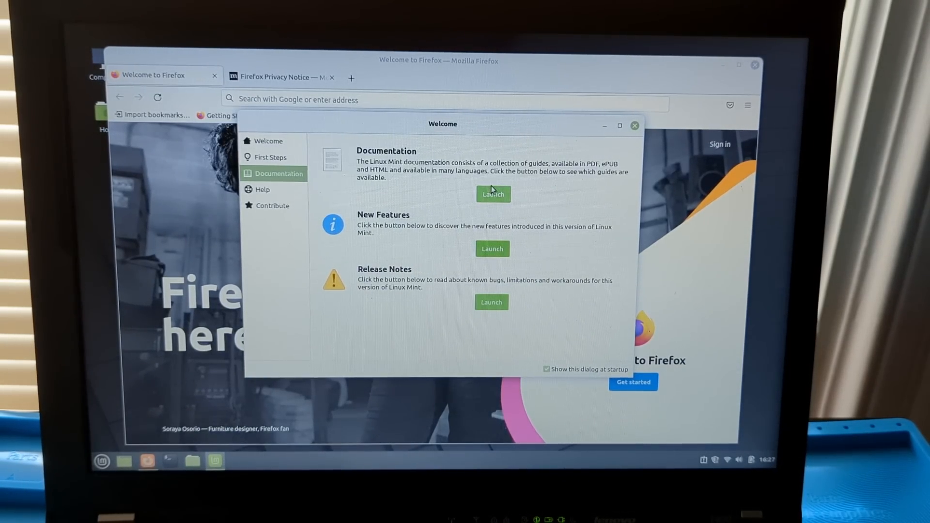
# Open linuxmint.com/documentation.php in a new tab and scroll to the Installation Guide.
pyautogui.click(492, 194)
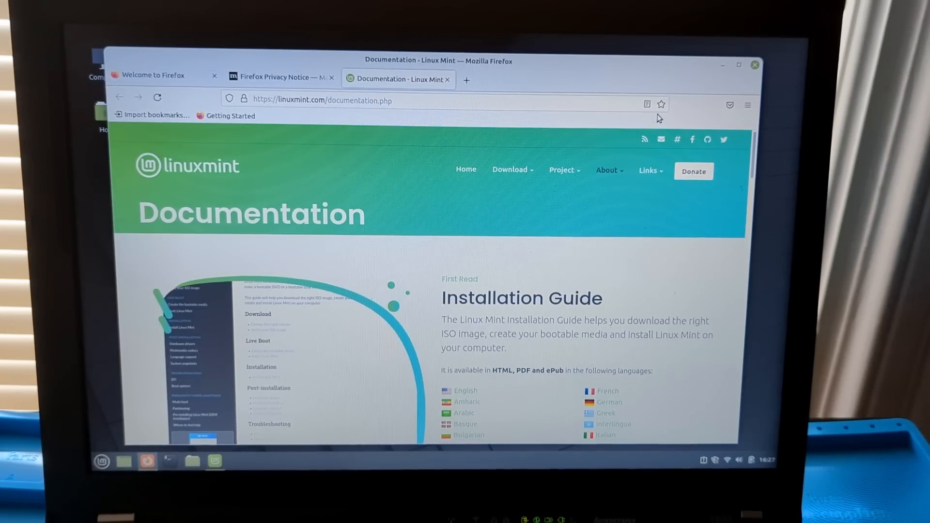
pyautogui.scroll(-3)
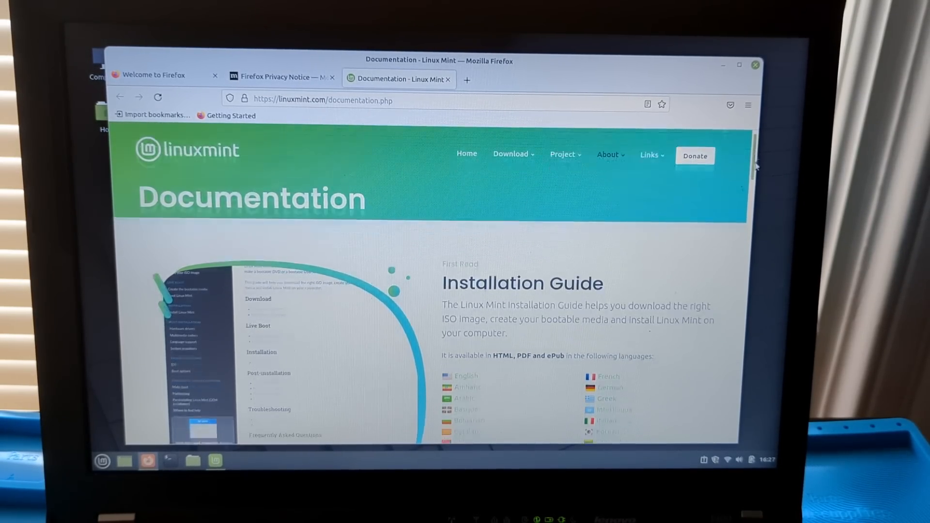